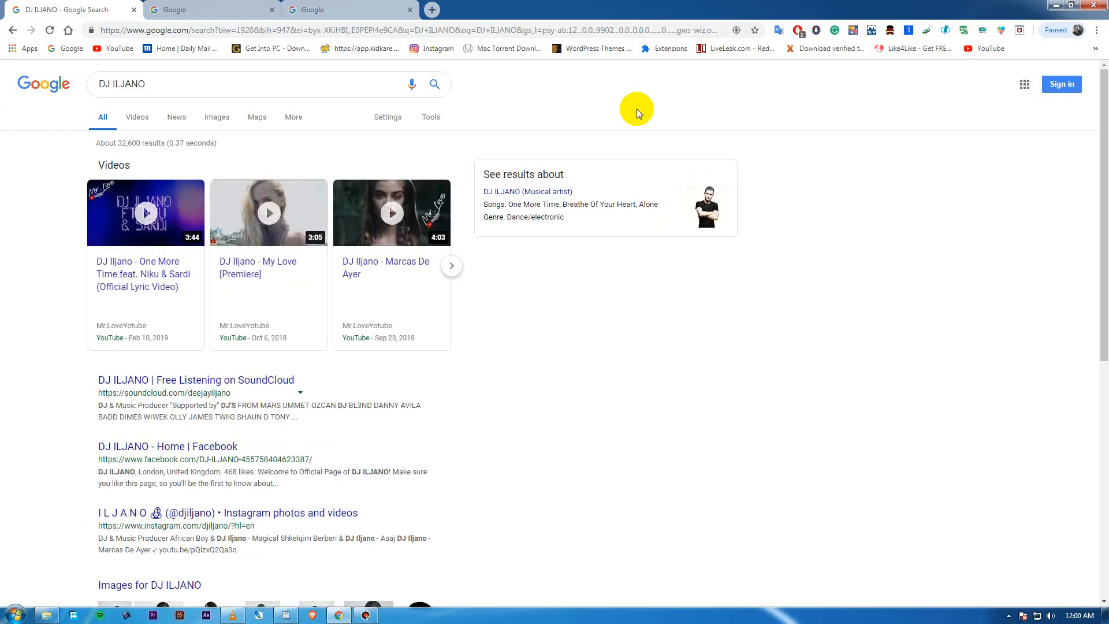
pyautogui.moveTo(514, 164)
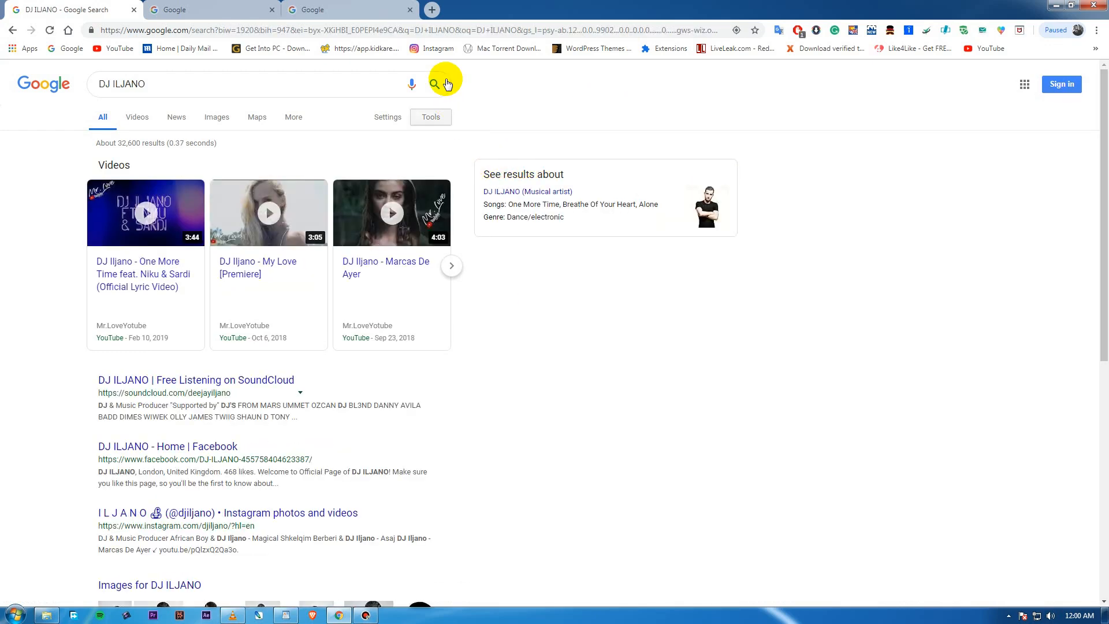
# - Rerun the DJ ILJANO search and open its full artist panel
pyautogui.click(435, 83)
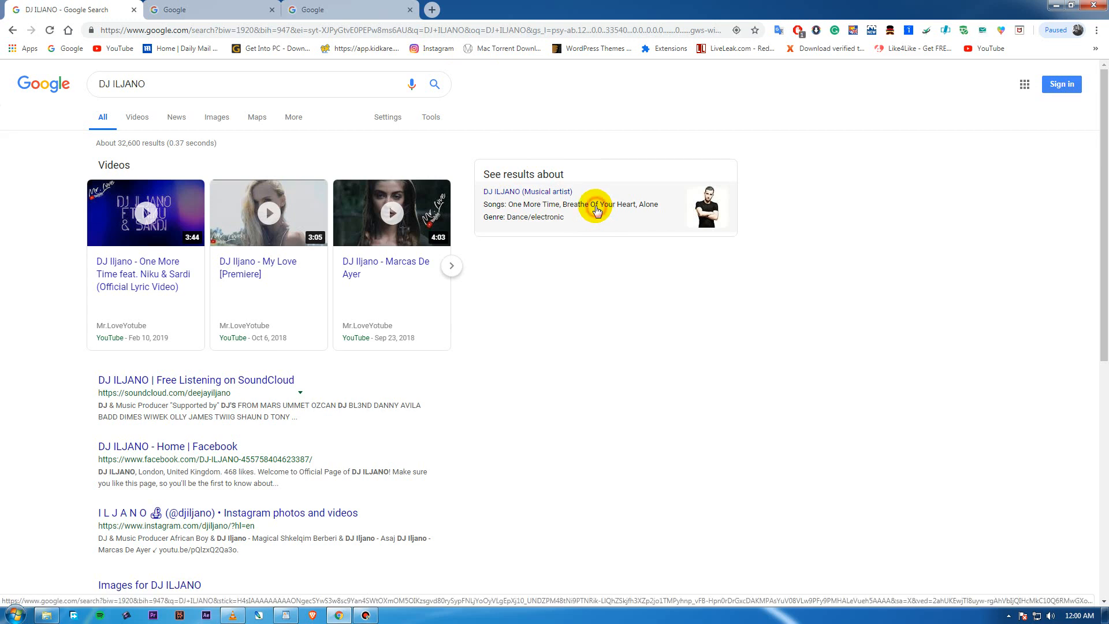
pyautogui.click(526, 192)
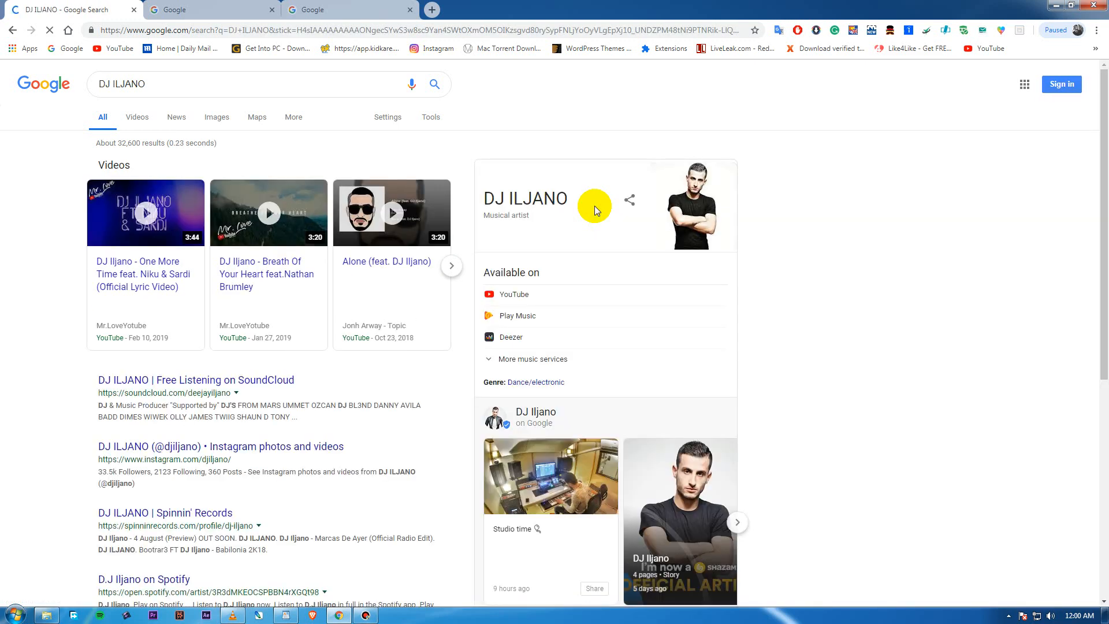
pyautogui.scroll(-3)
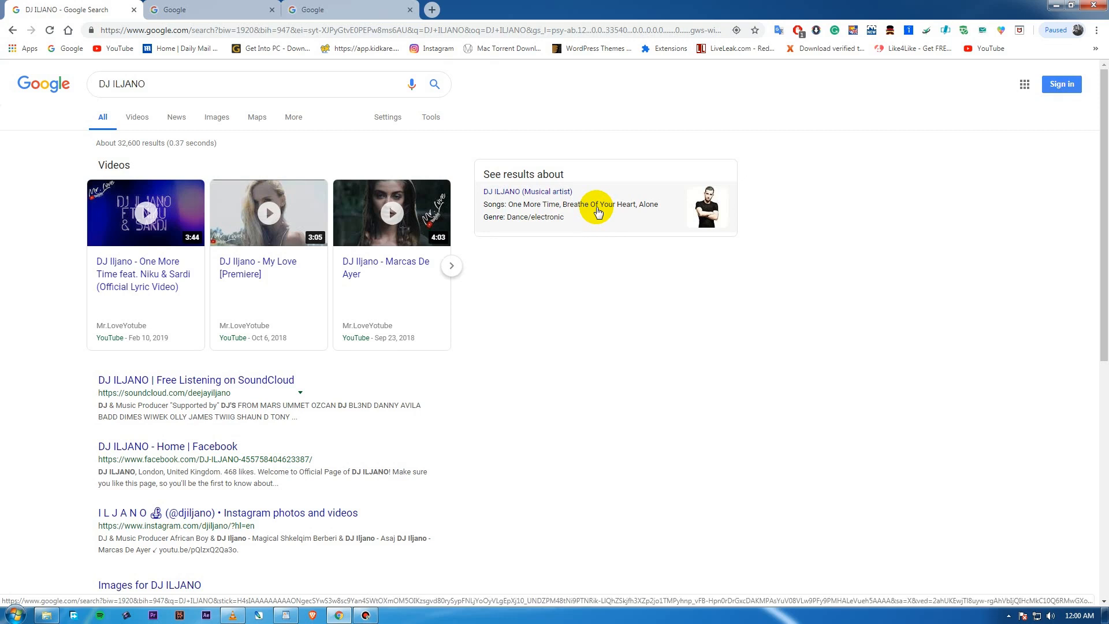
# - Reopen the DJ ILJANO artist panel, scroll the results, then switch browser tabs
pyautogui.click(596, 208)
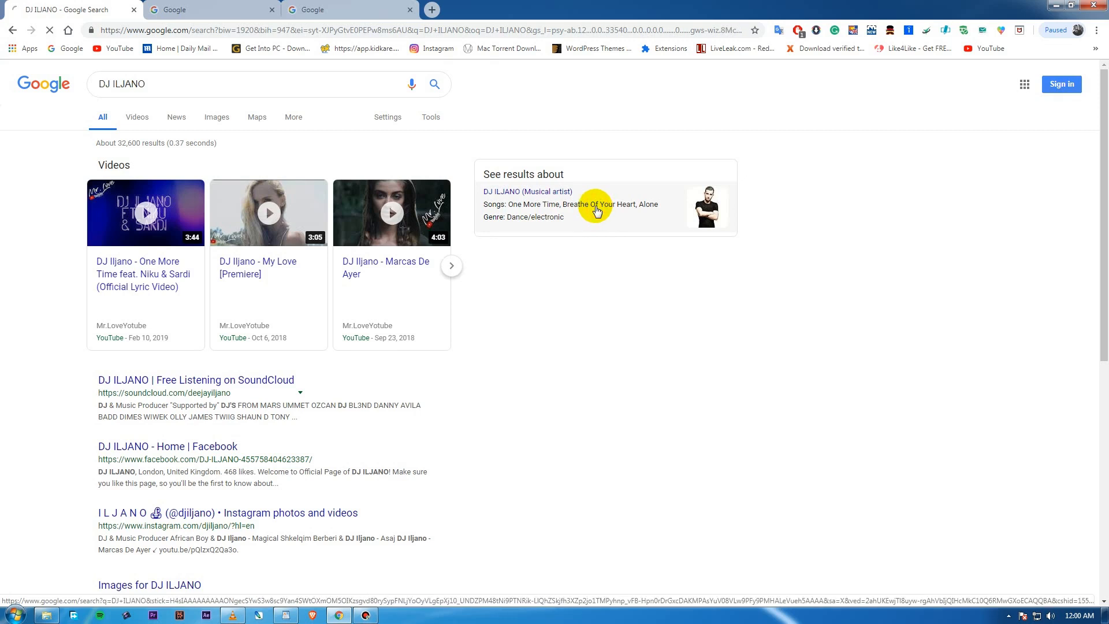
pyautogui.click(527, 191)
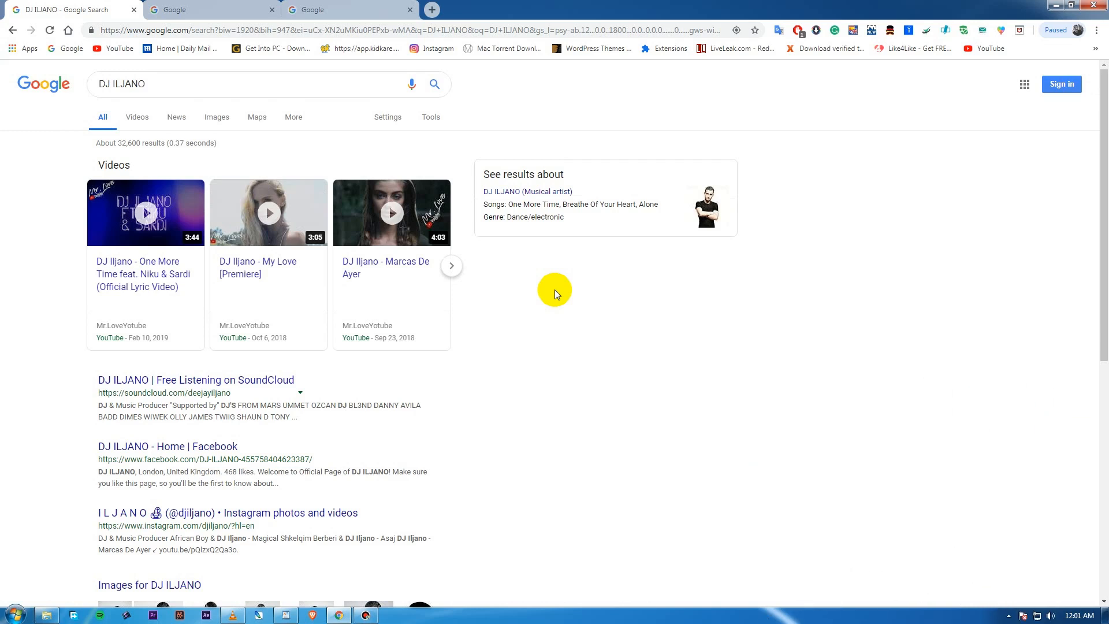
pyautogui.moveTo(551, 303)
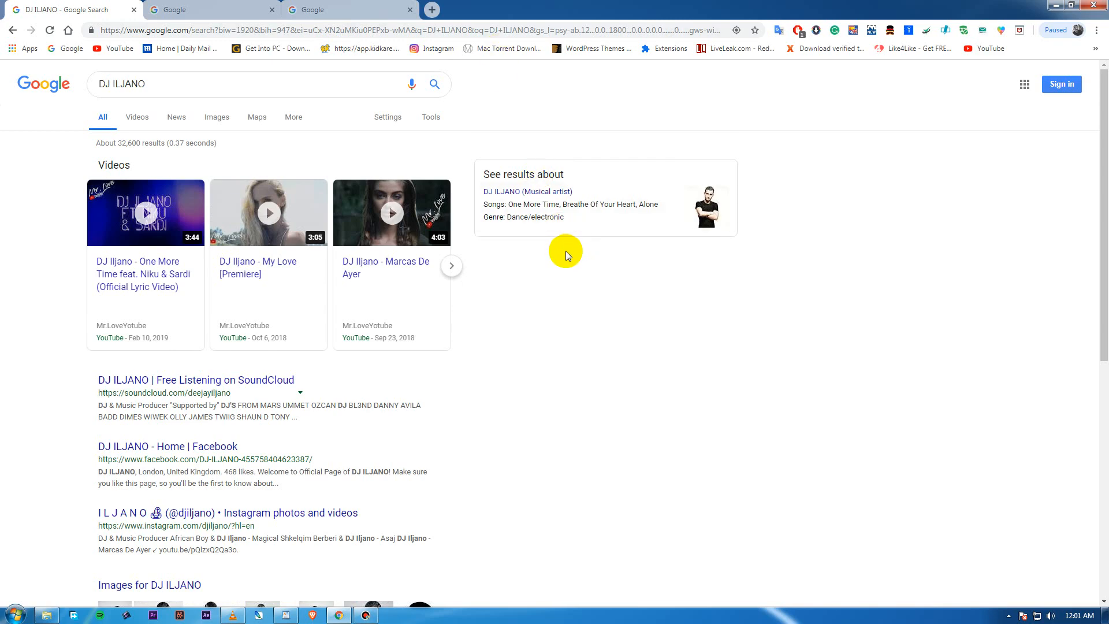
pyautogui.scroll(-3)
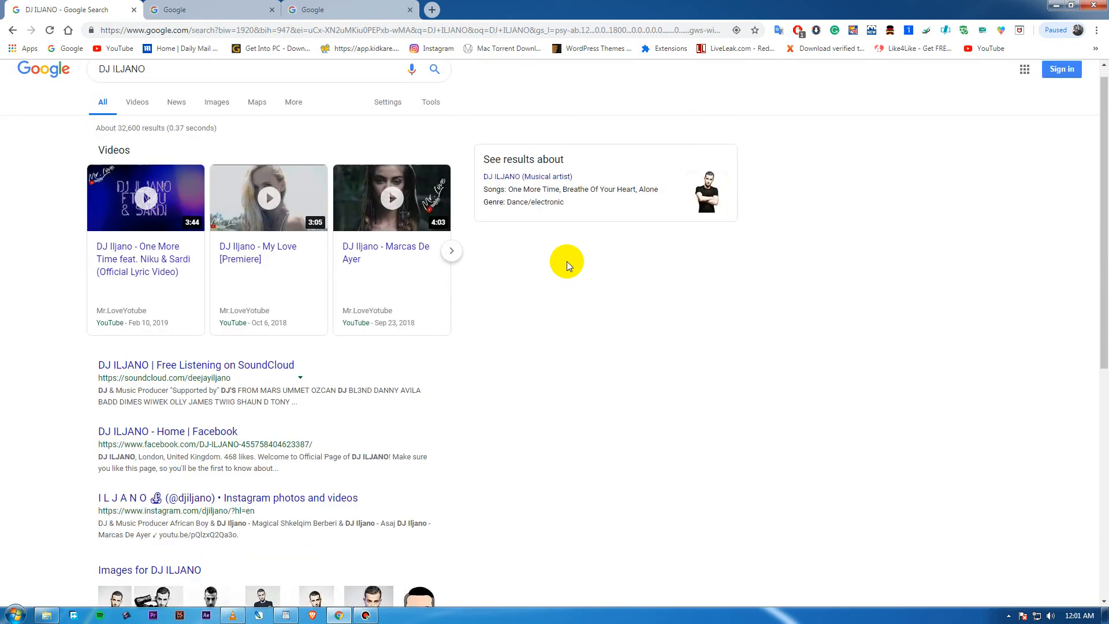
pyautogui.scroll(-3)
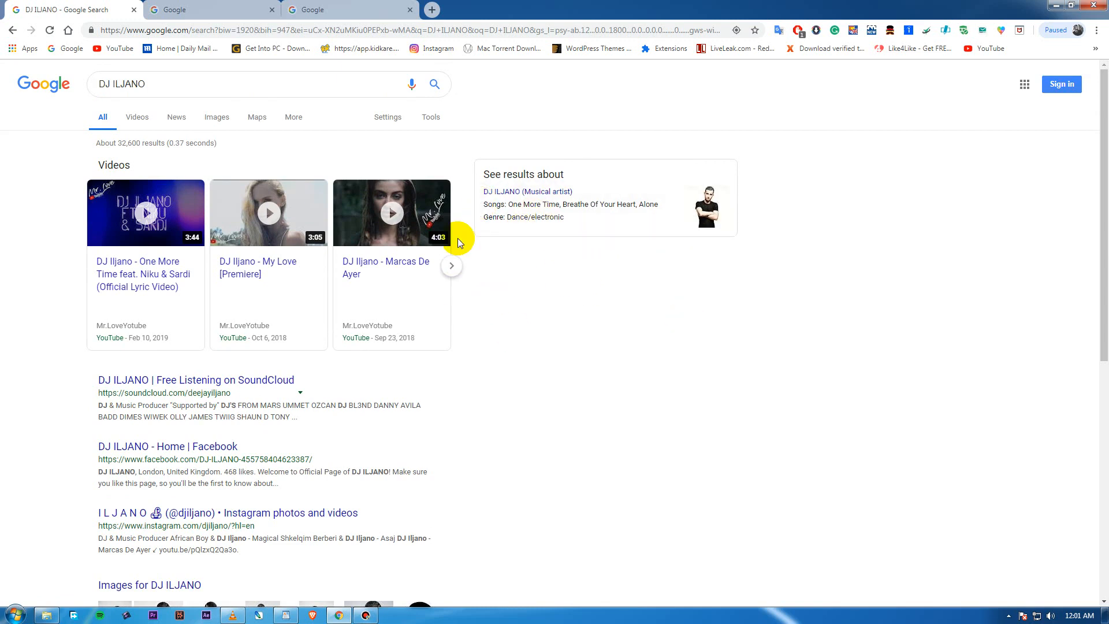
pyautogui.moveTo(556, 278)
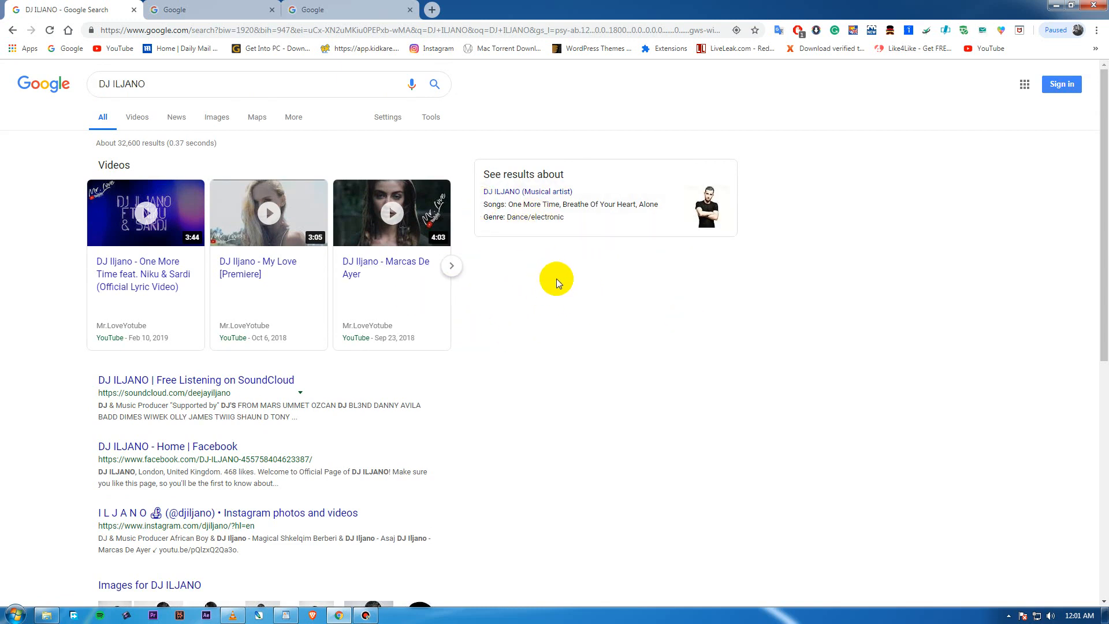
pyautogui.moveTo(548, 220)
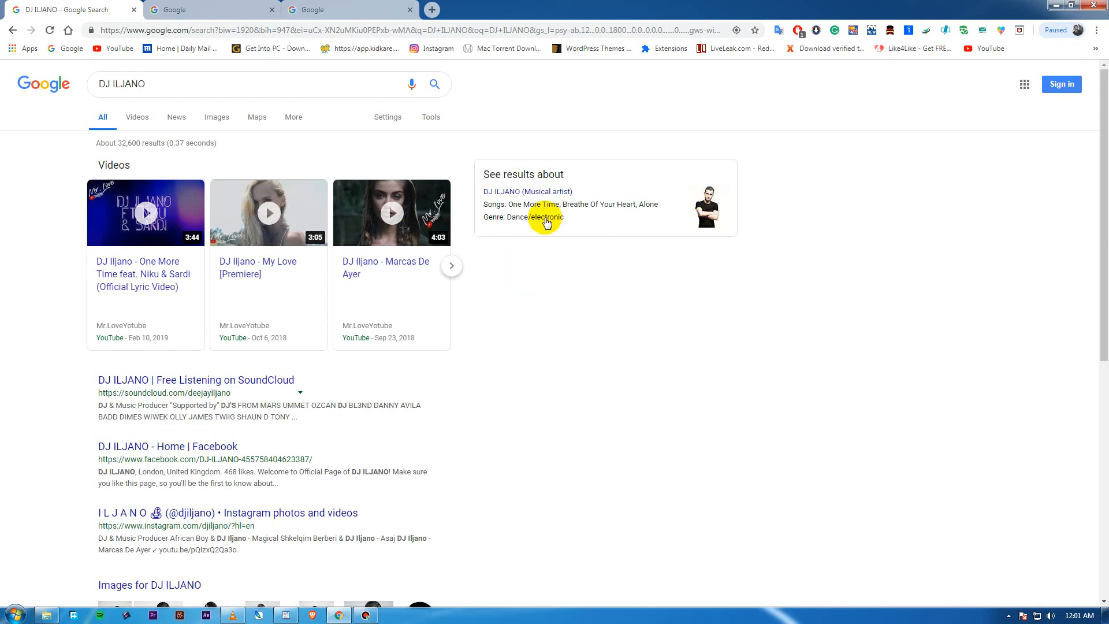
pyautogui.moveTo(595, 356)
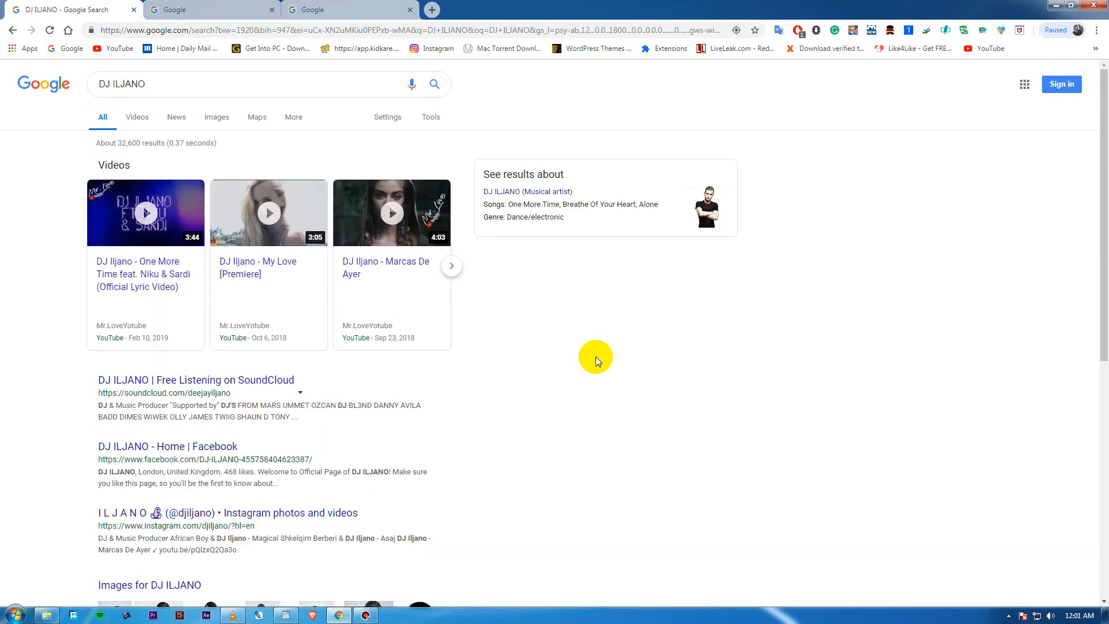
pyautogui.moveTo(344, 10)
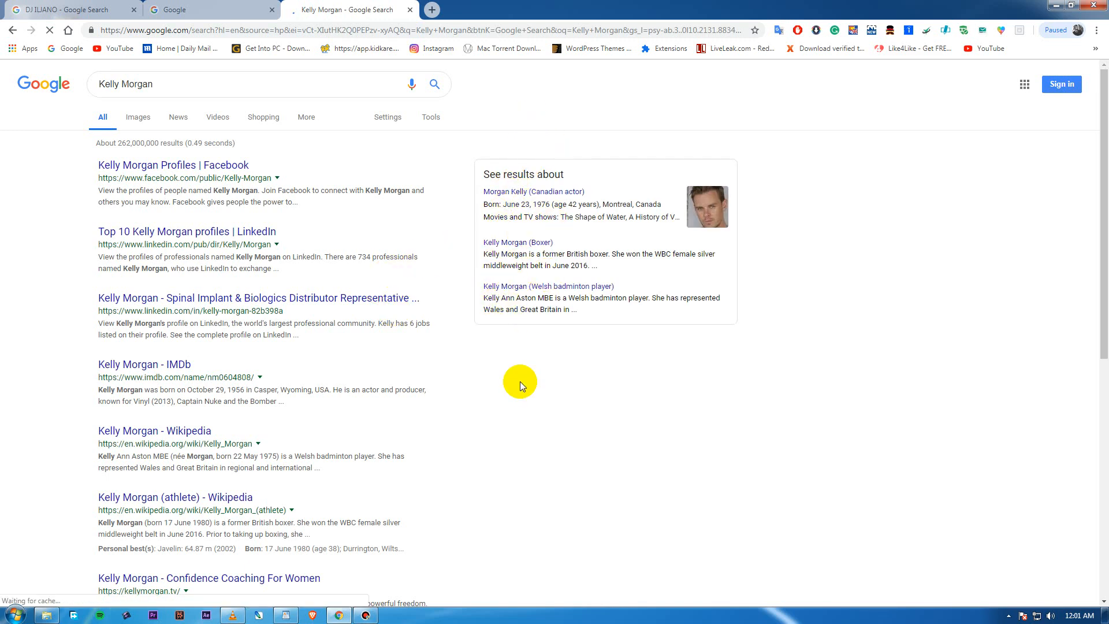
pyautogui.moveTo(467, 288)
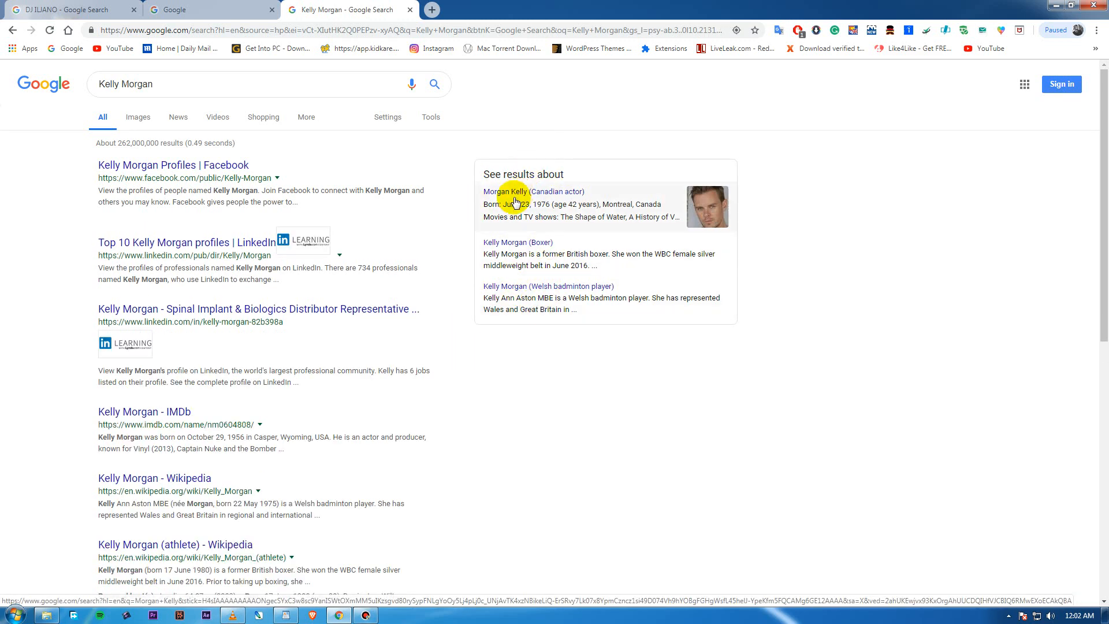
pyautogui.moveTo(520, 205)
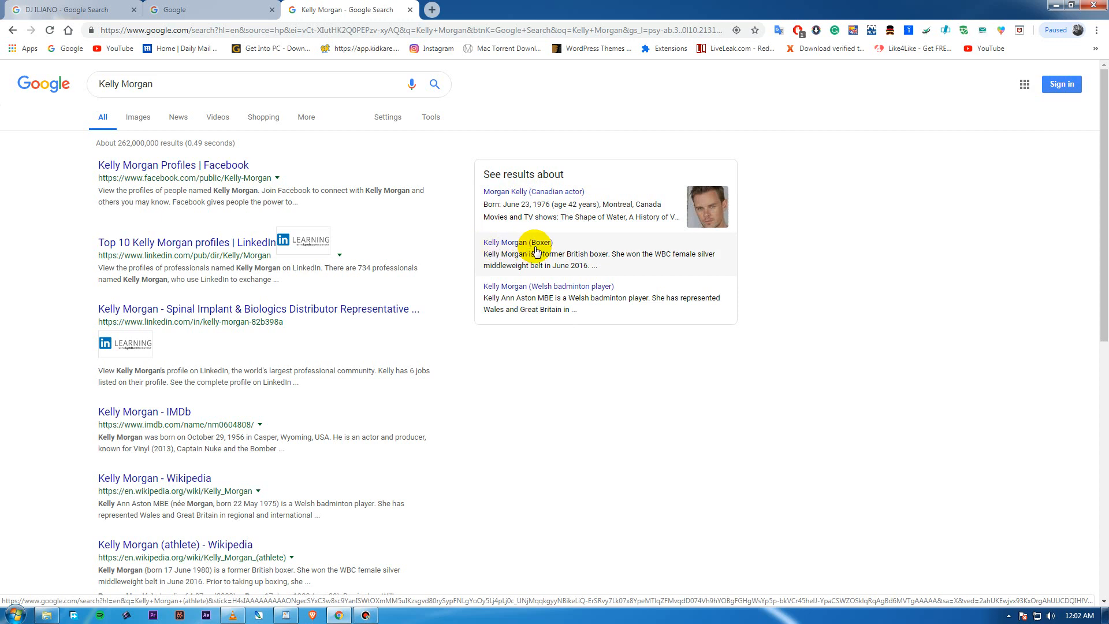
pyautogui.moveTo(499, 198)
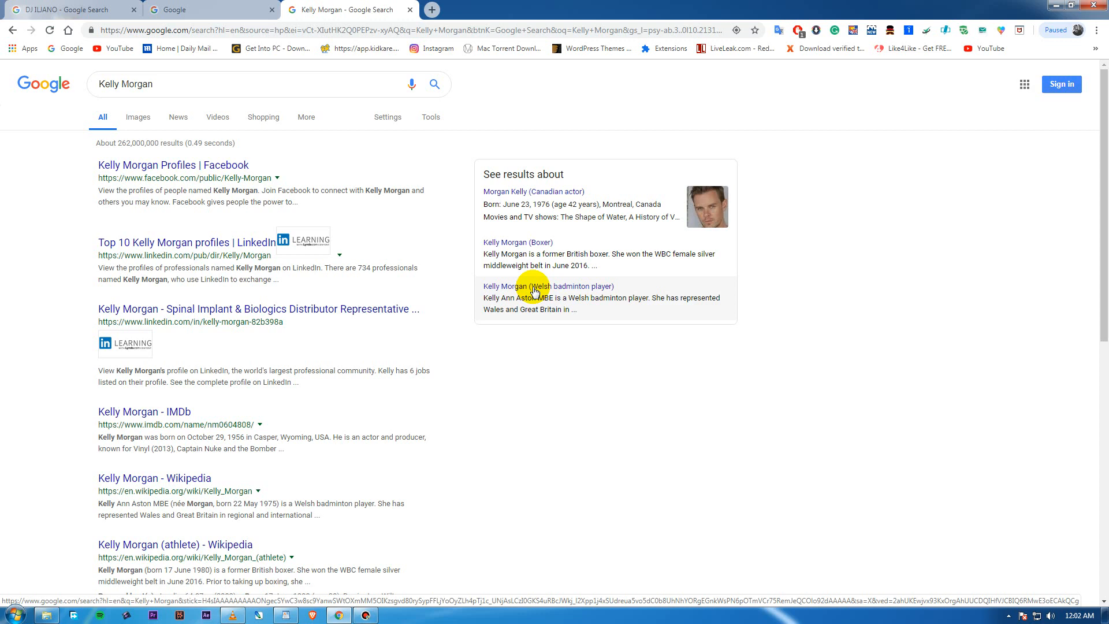
pyautogui.moveTo(511, 136)
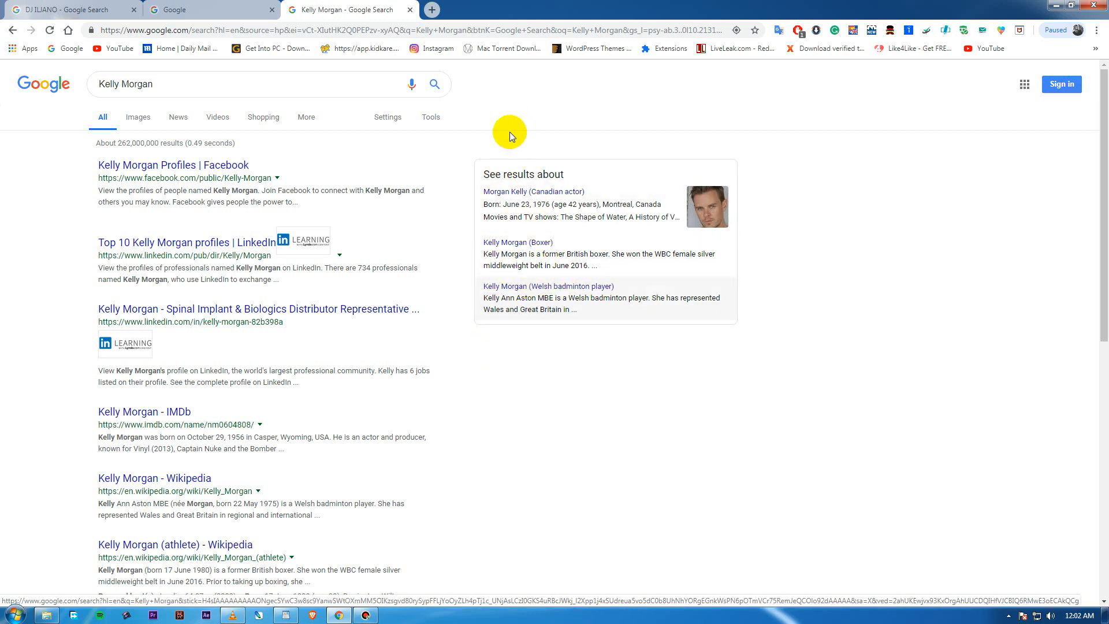
pyautogui.click(63, 9)
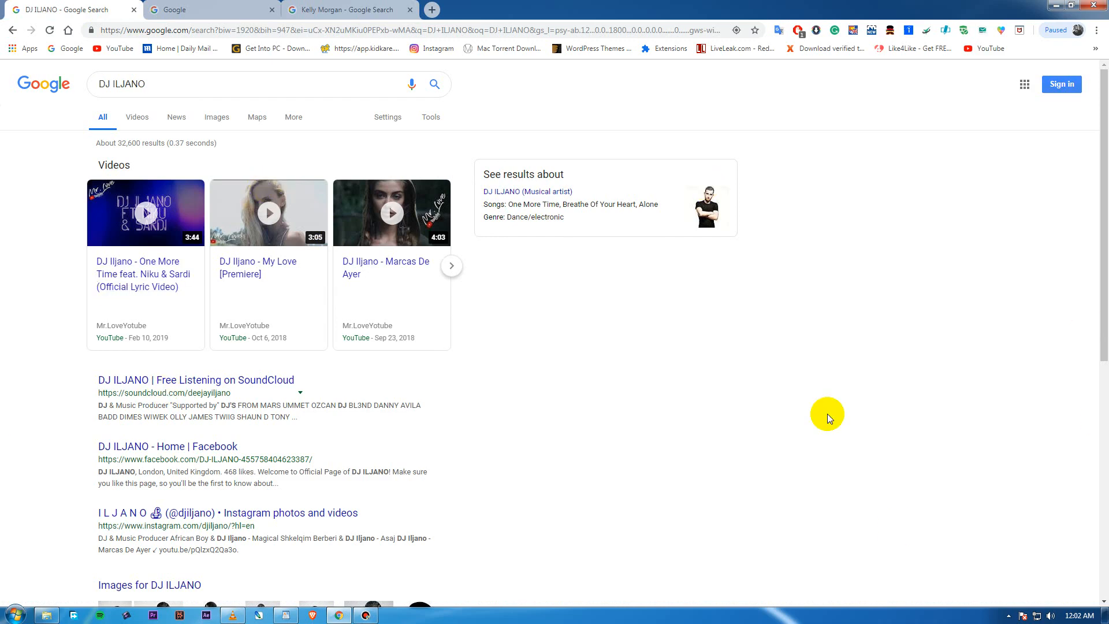
# - Return to the DJ ILJANO tab and expand the full artist panel
pyautogui.scroll(-3)
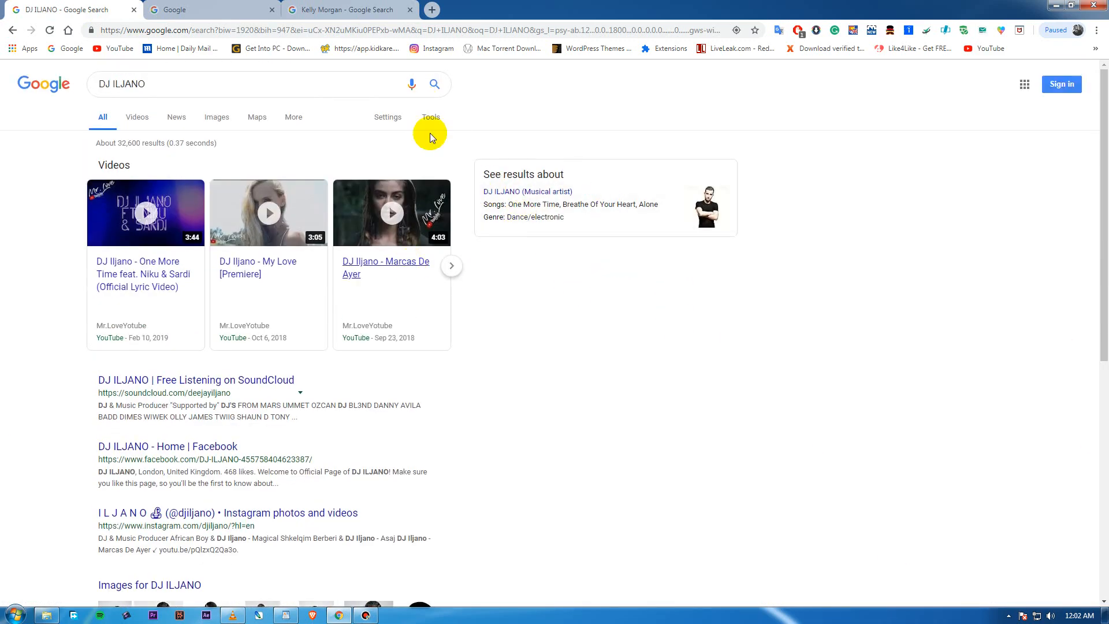
pyautogui.click(346, 9)
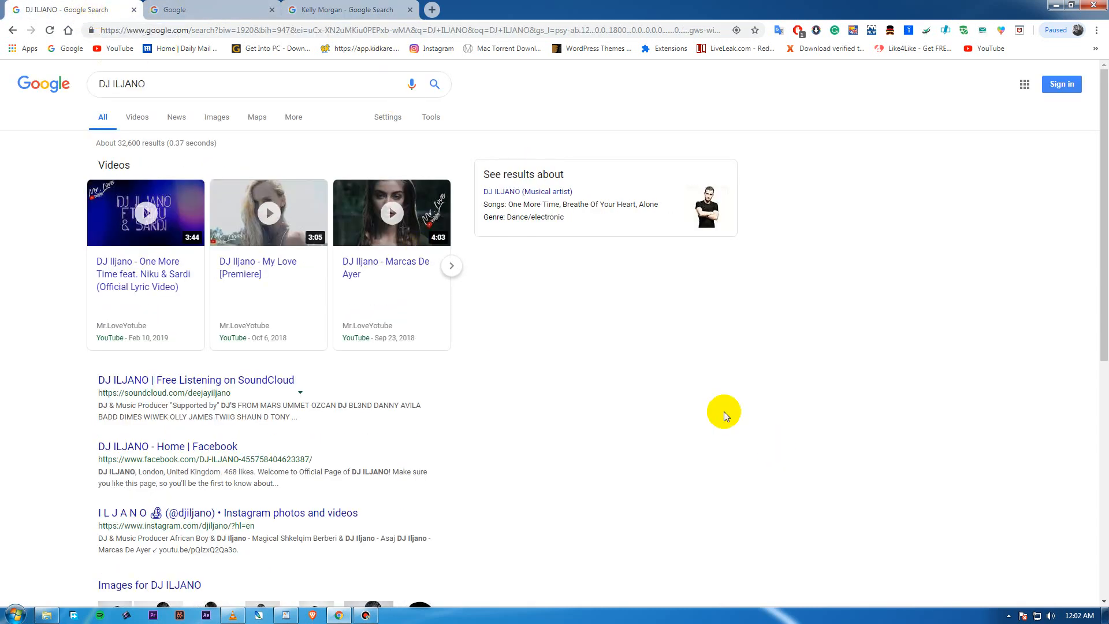
pyautogui.moveTo(658, 336)
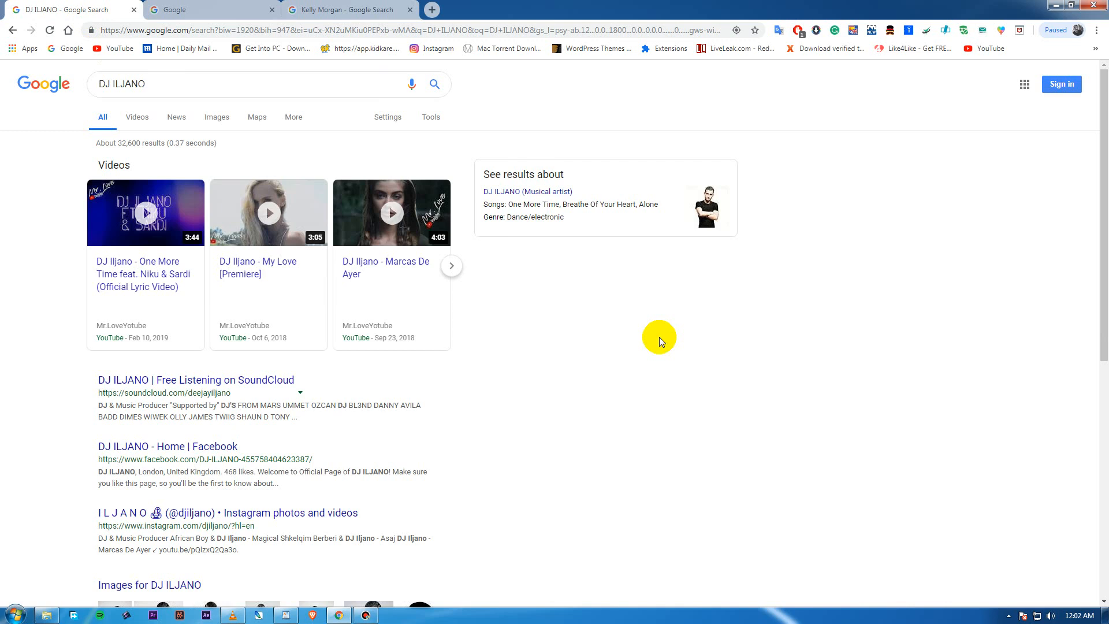
pyautogui.moveTo(661, 336)
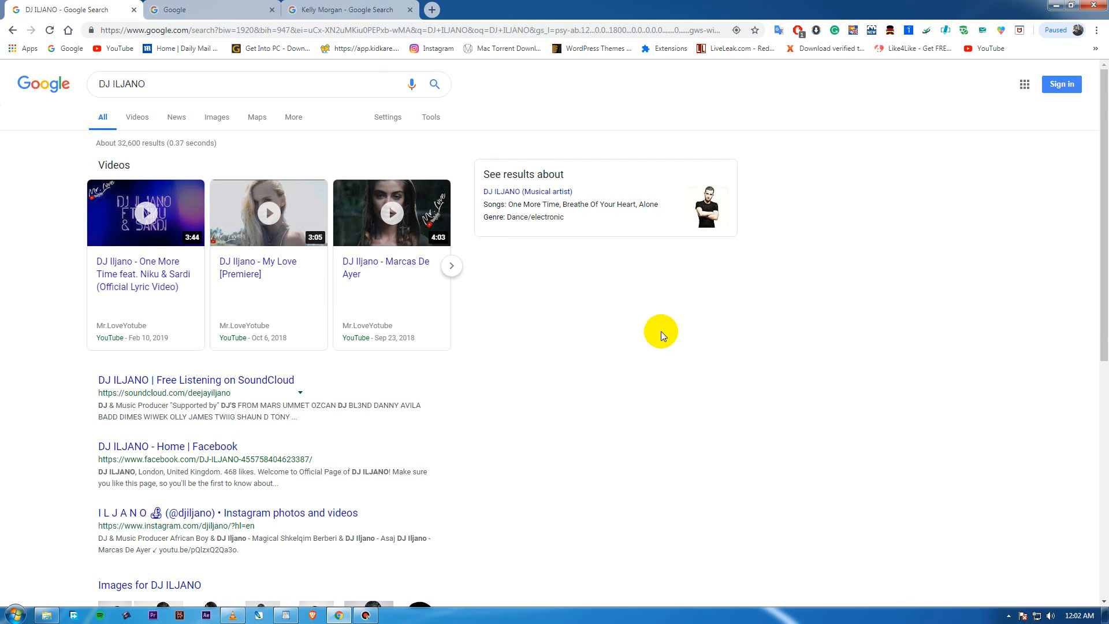
pyautogui.click(516, 191)
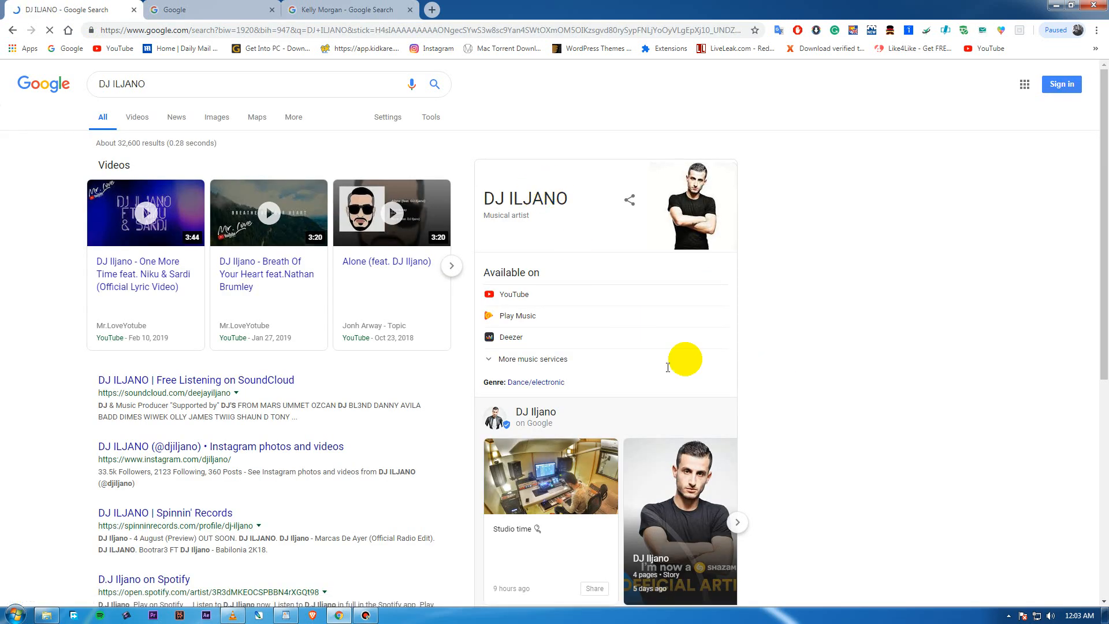
# - Resubmit the DJ ILJANO search to restore the compact summary card
pyautogui.scroll(-3)
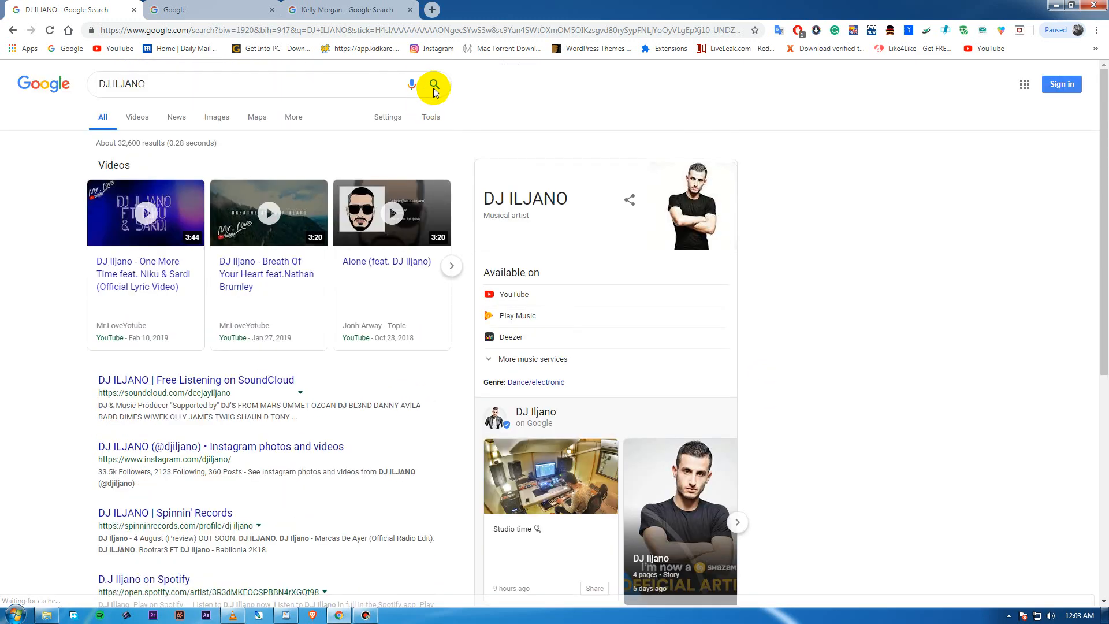
pyautogui.click(433, 85)
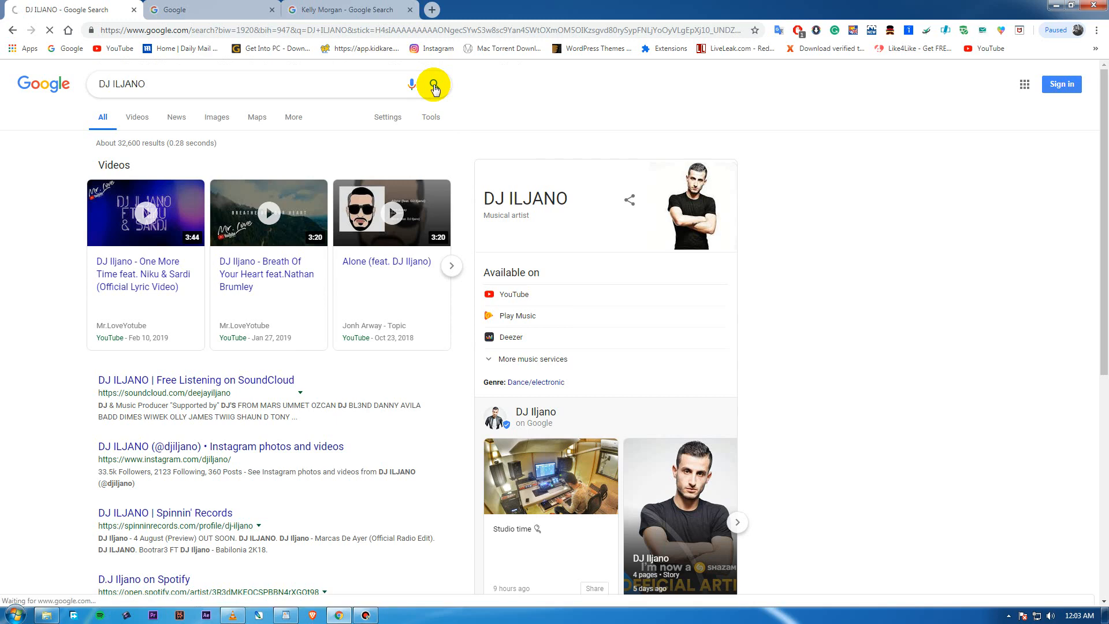
pyautogui.click(434, 84)
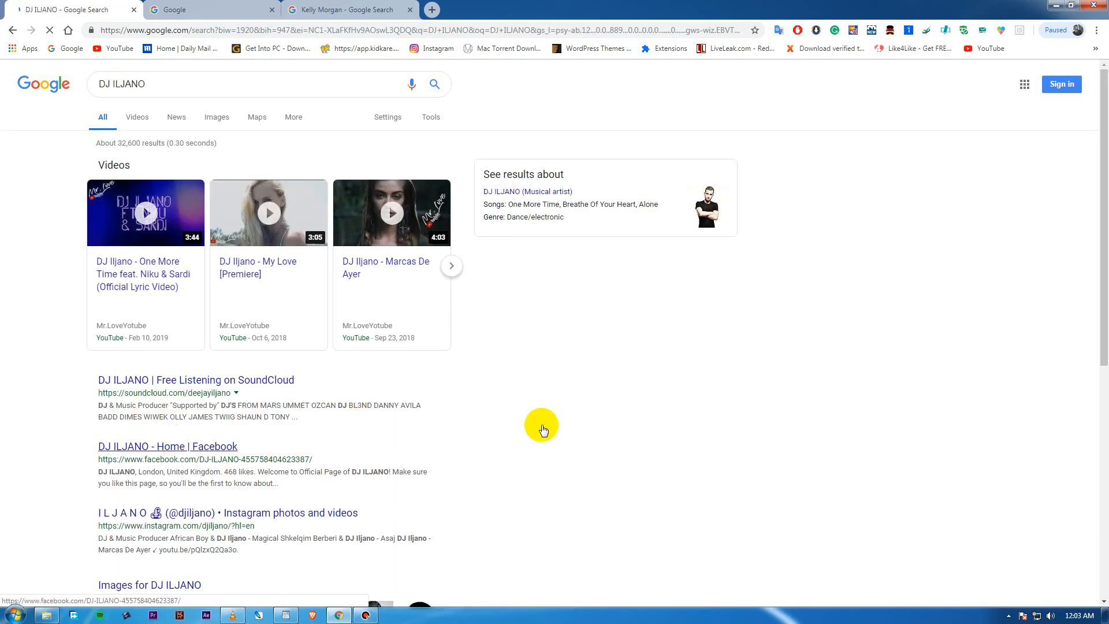
# - Open the Send feedback form from the DJ ILJANO results page footer
pyautogui.scroll(-3)
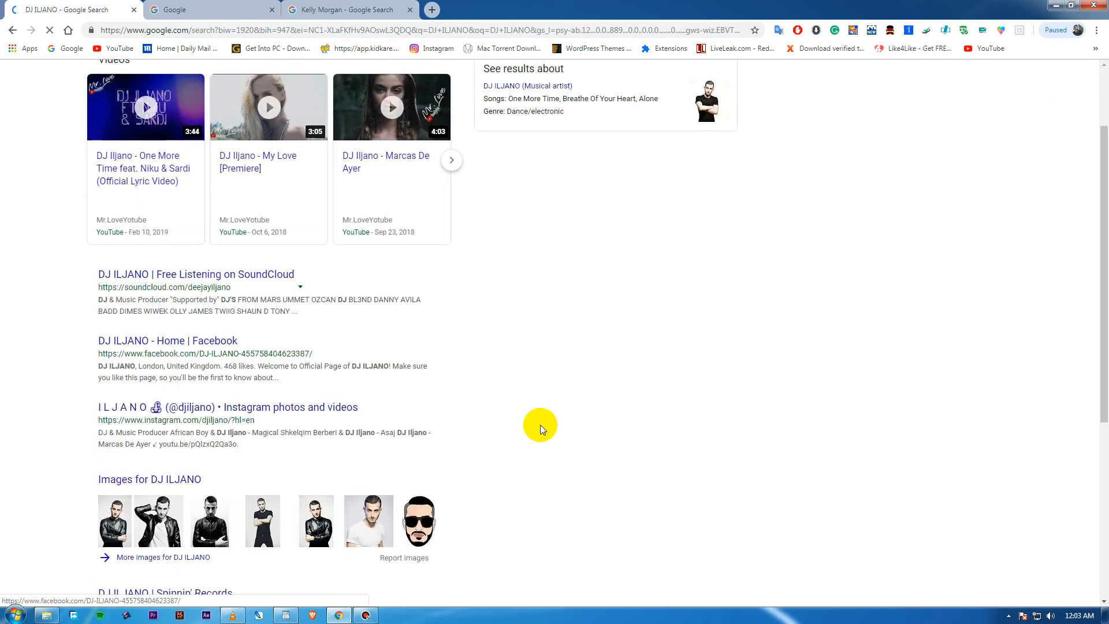
pyautogui.scroll(-3)
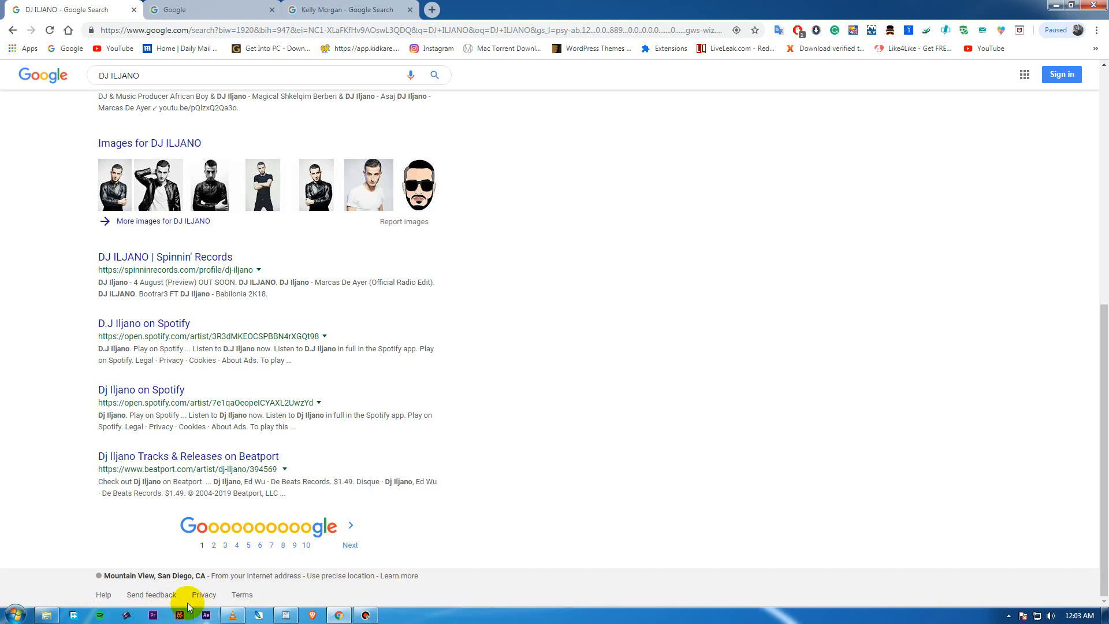
pyautogui.moveTo(139, 599)
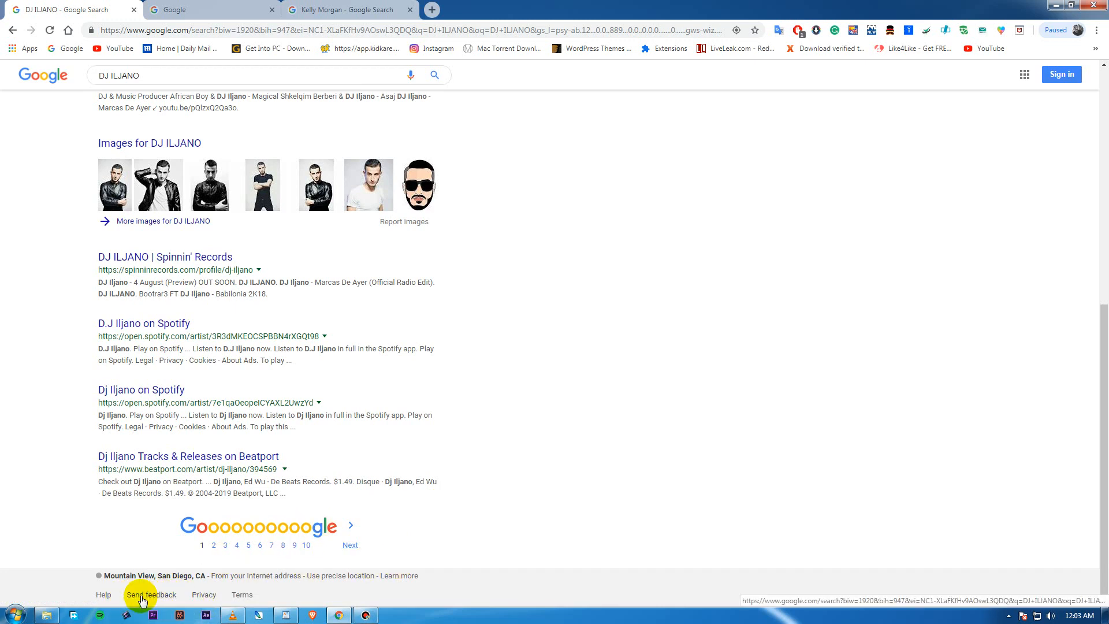
pyautogui.moveTo(150, 594)
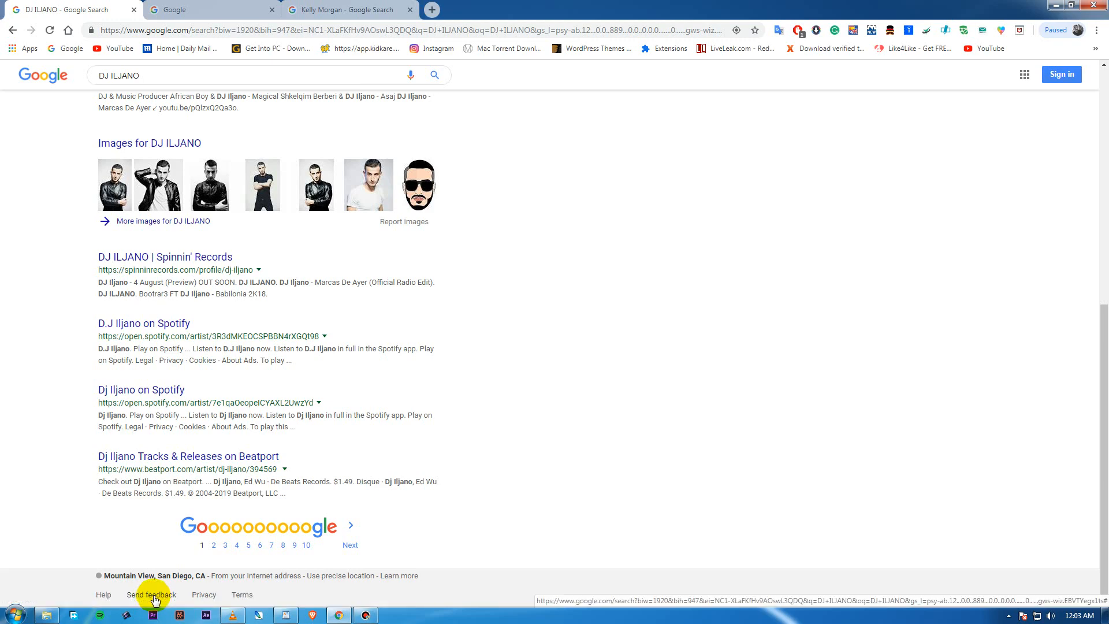
pyautogui.moveTo(180, 585)
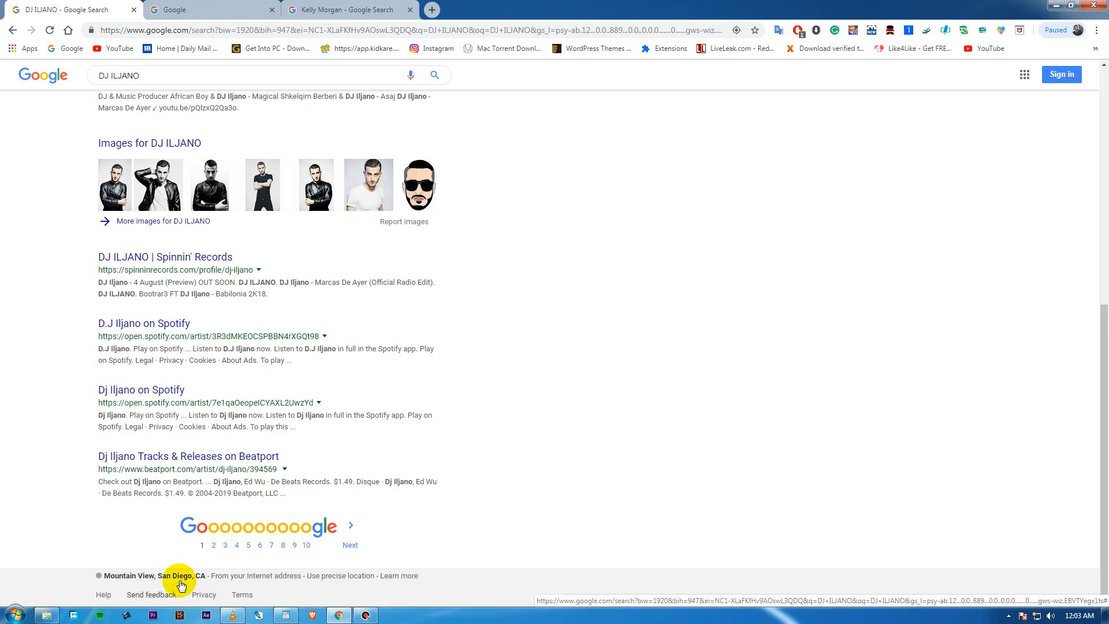
pyautogui.click(150, 594)
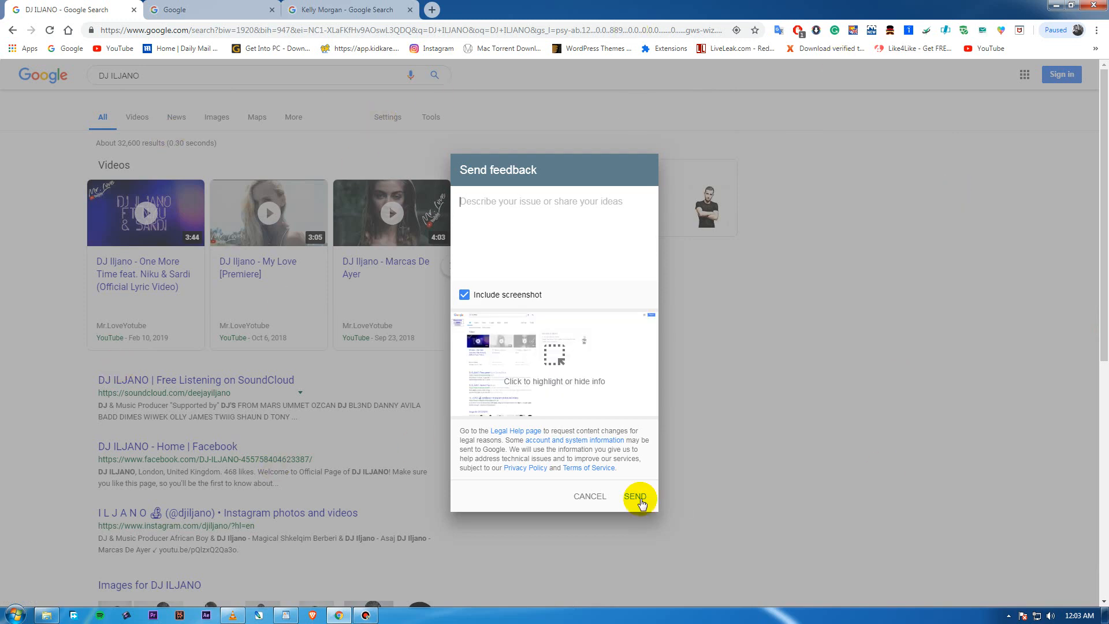
pyautogui.moveTo(599, 347)
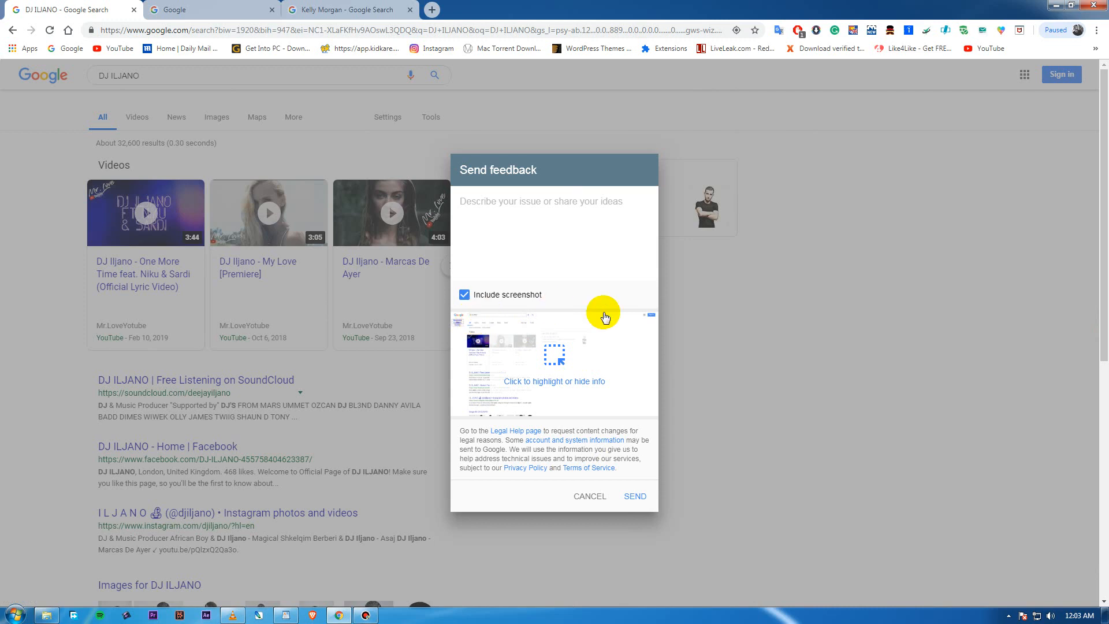
pyautogui.moveTo(512, 313)
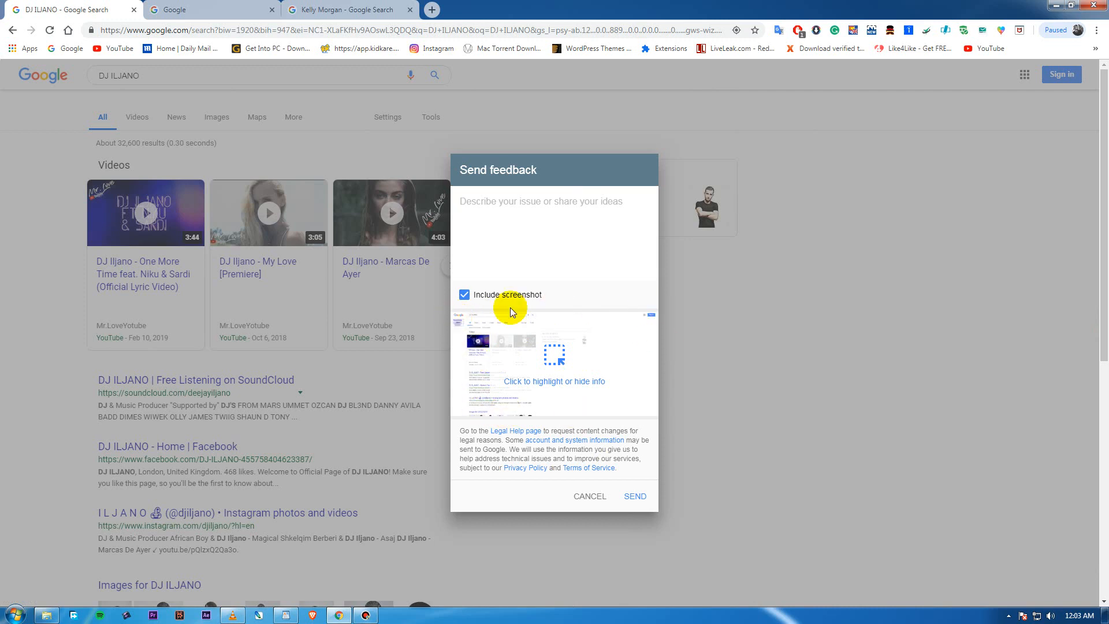
pyautogui.moveTo(586, 360)
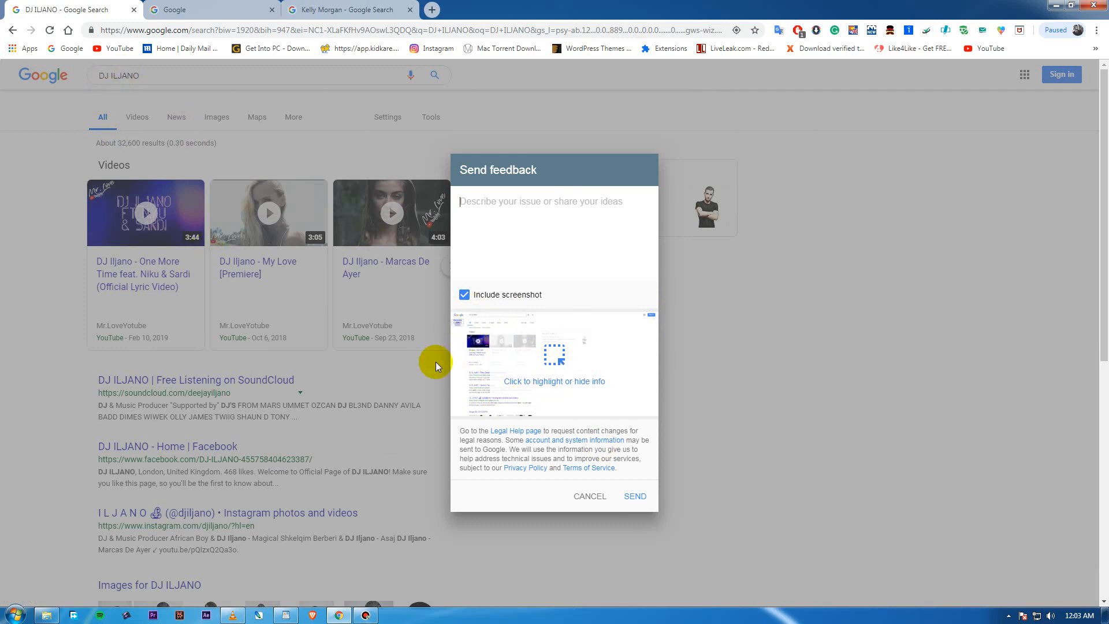
pyautogui.moveTo(551, 362)
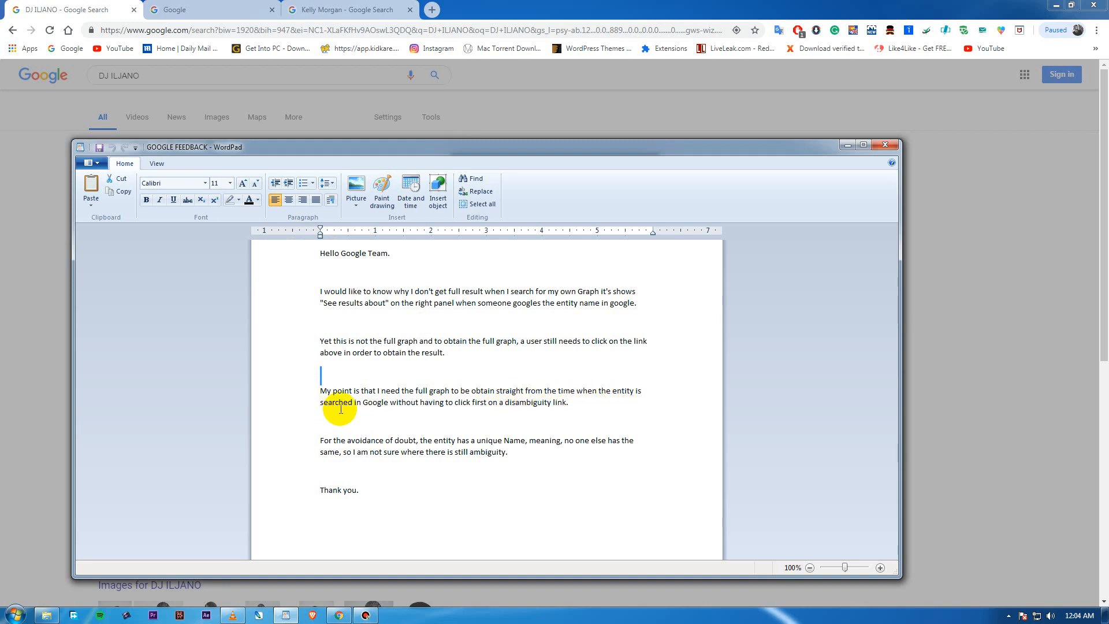
pyautogui.moveTo(456, 412)
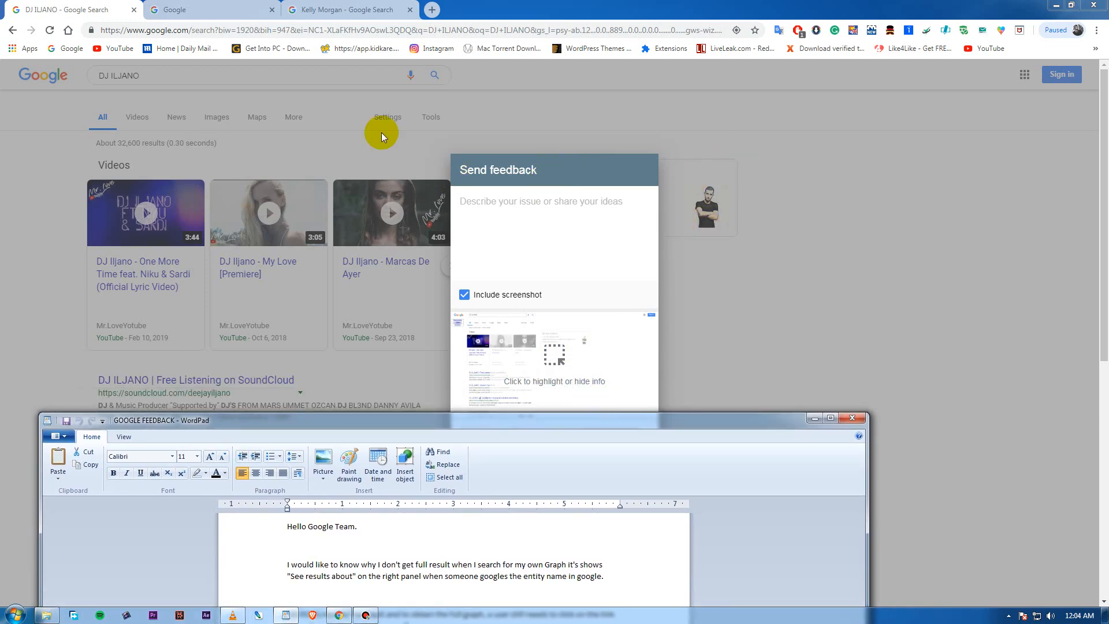
pyautogui.moveTo(716, 181)
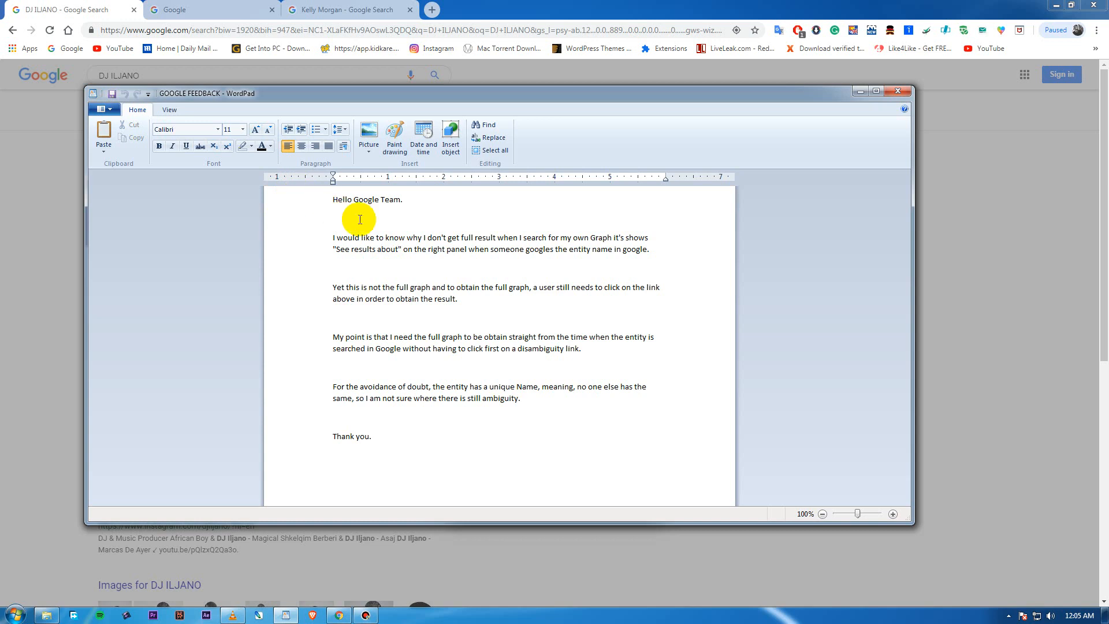
# - Select the entire GOOGLE FEEDBACK request letter in WordPad
pyautogui.click(492, 151)
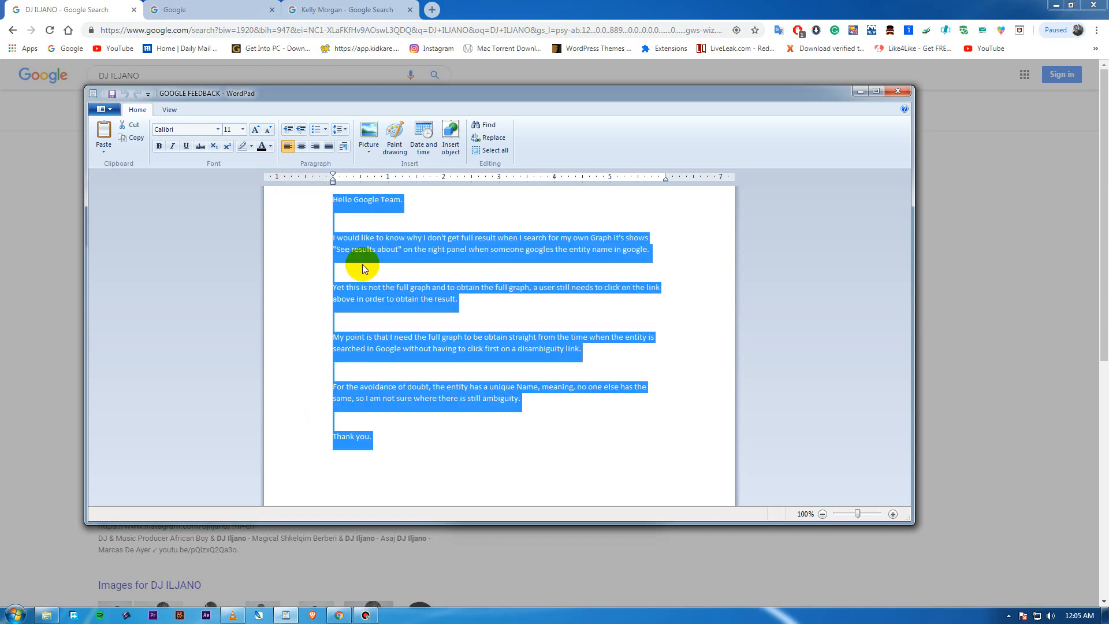
pyautogui.moveTo(979, 80)
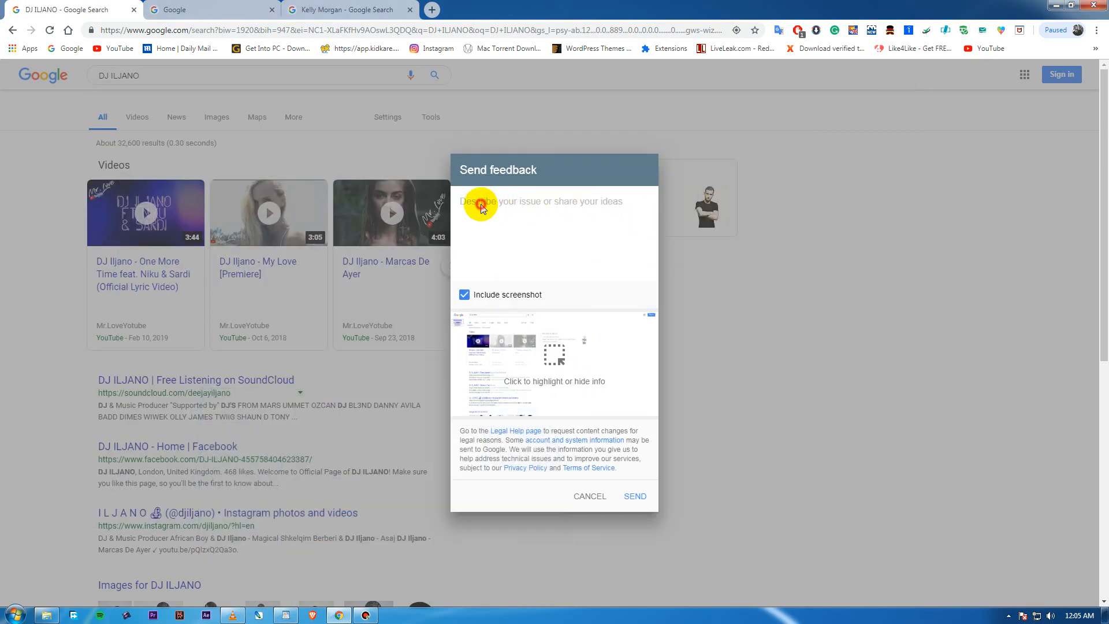
# - Paste the letter into the feedback description, review it, then cancel unsent
pyautogui.rightClick(480, 205)
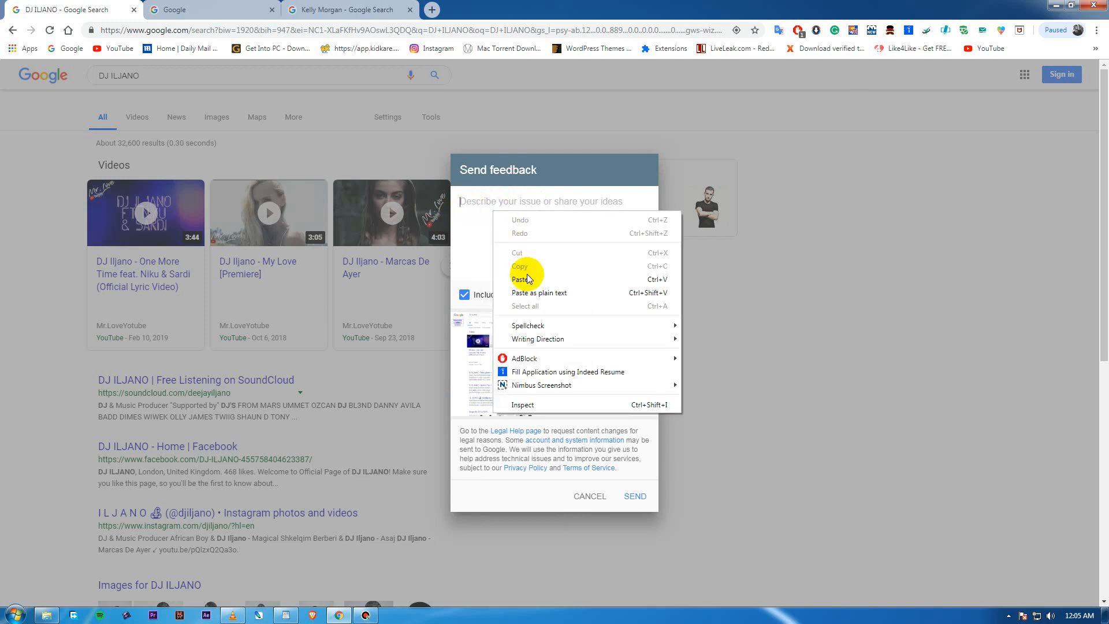
pyautogui.click(519, 278)
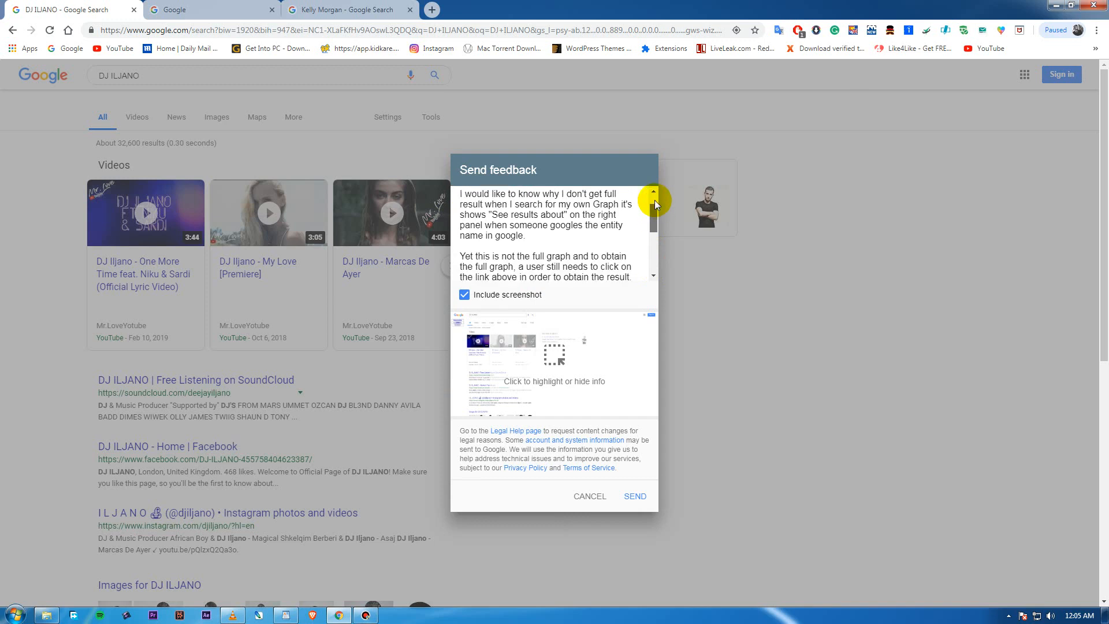
pyautogui.scroll(-3)
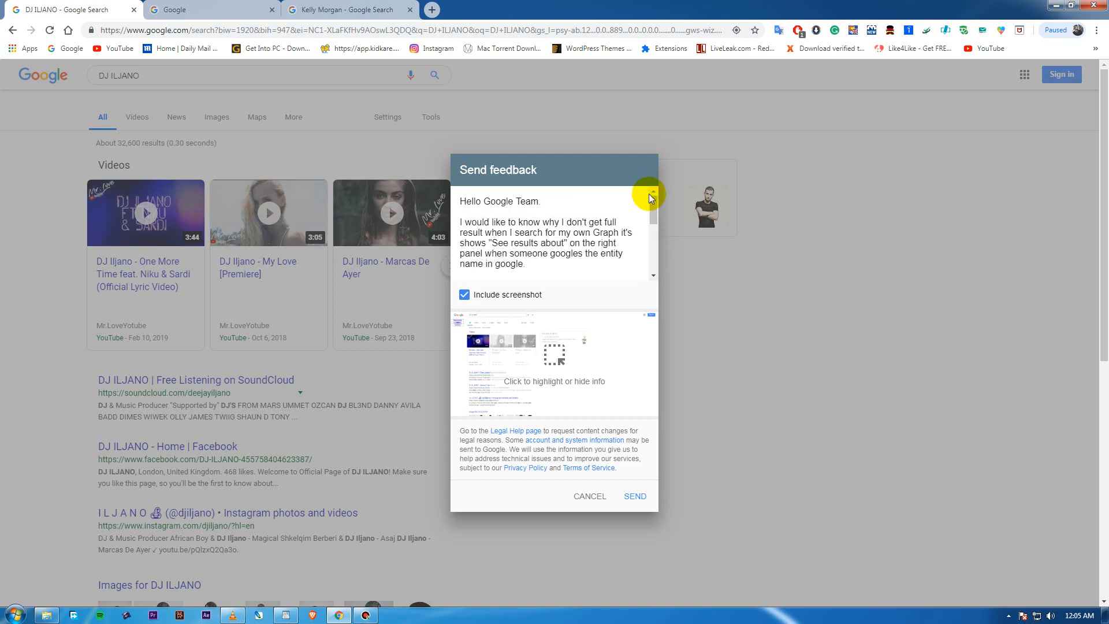
pyautogui.moveTo(648, 194); pyautogui.dragTo(651, 255)
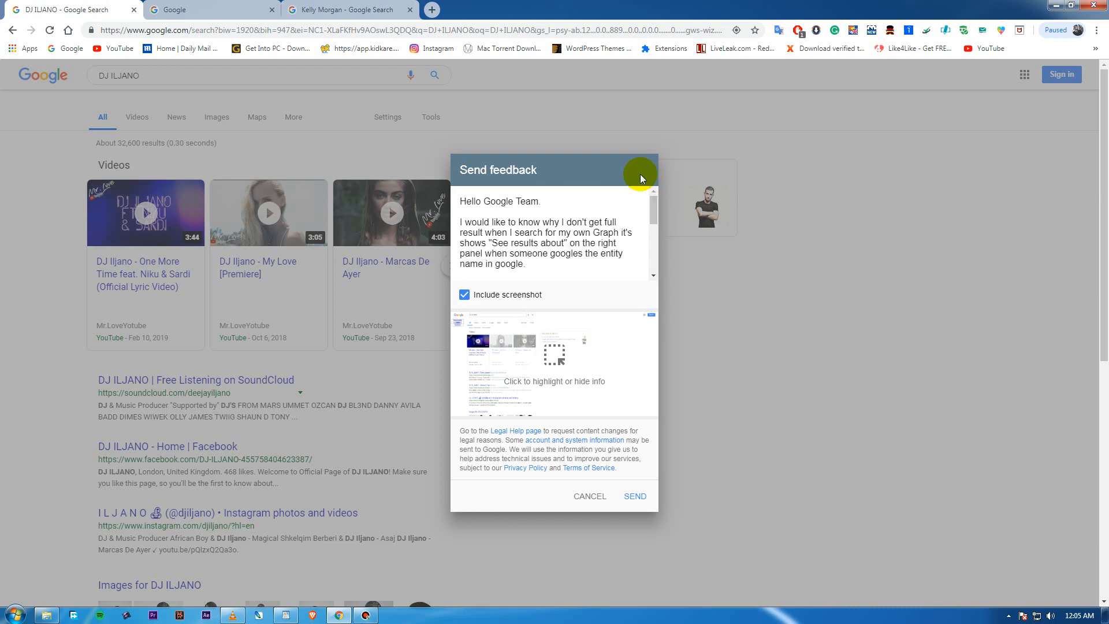
pyautogui.moveTo(647, 391)
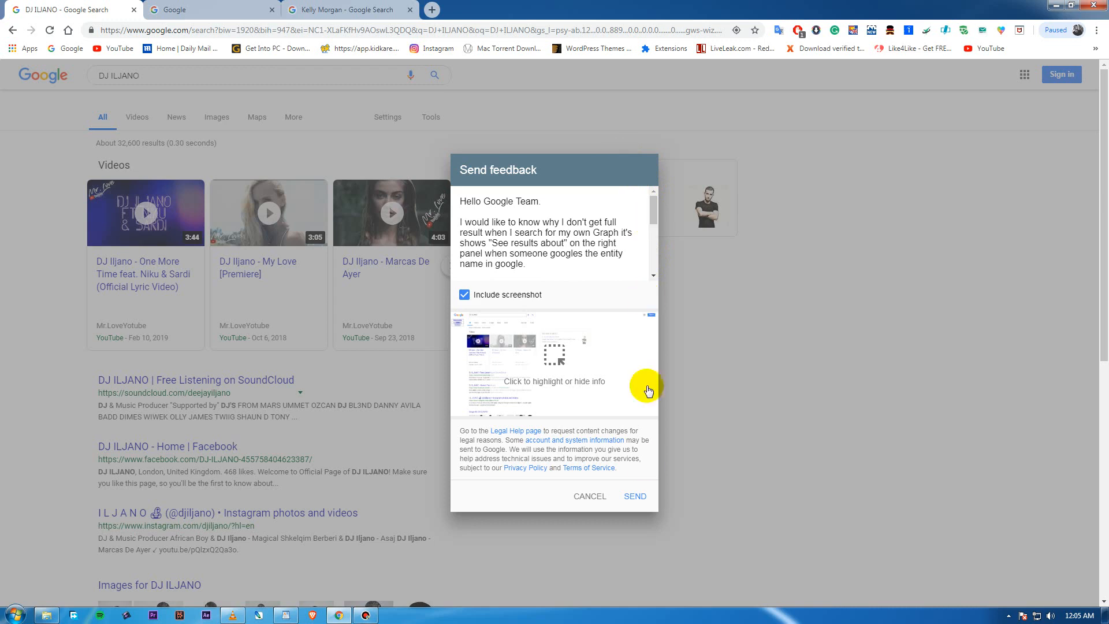
pyautogui.moveTo(591, 277)
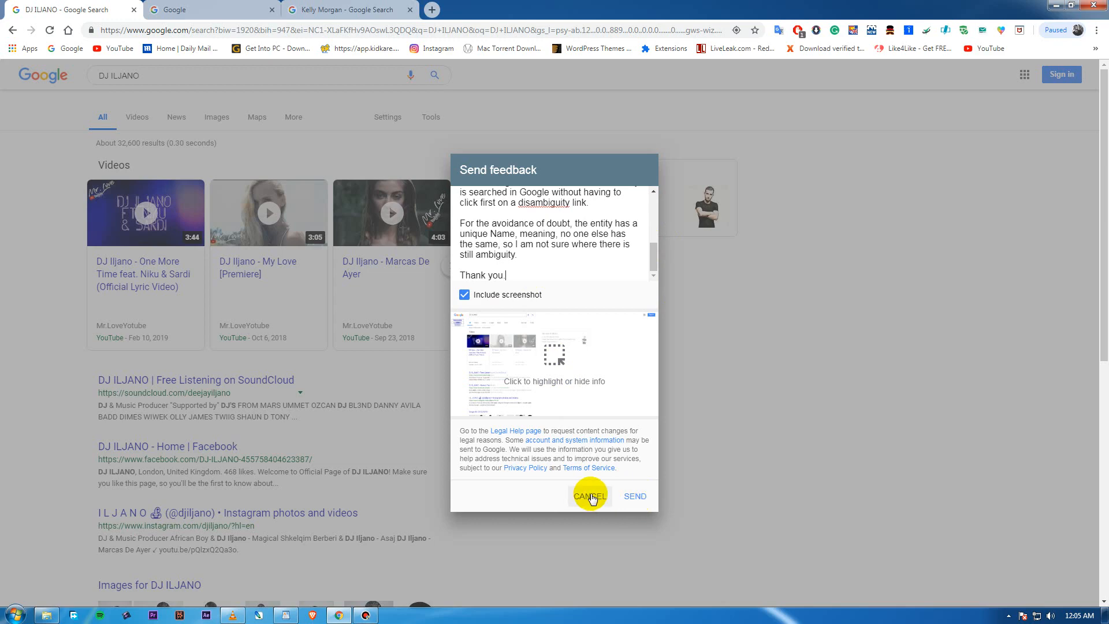
pyautogui.click(590, 496)
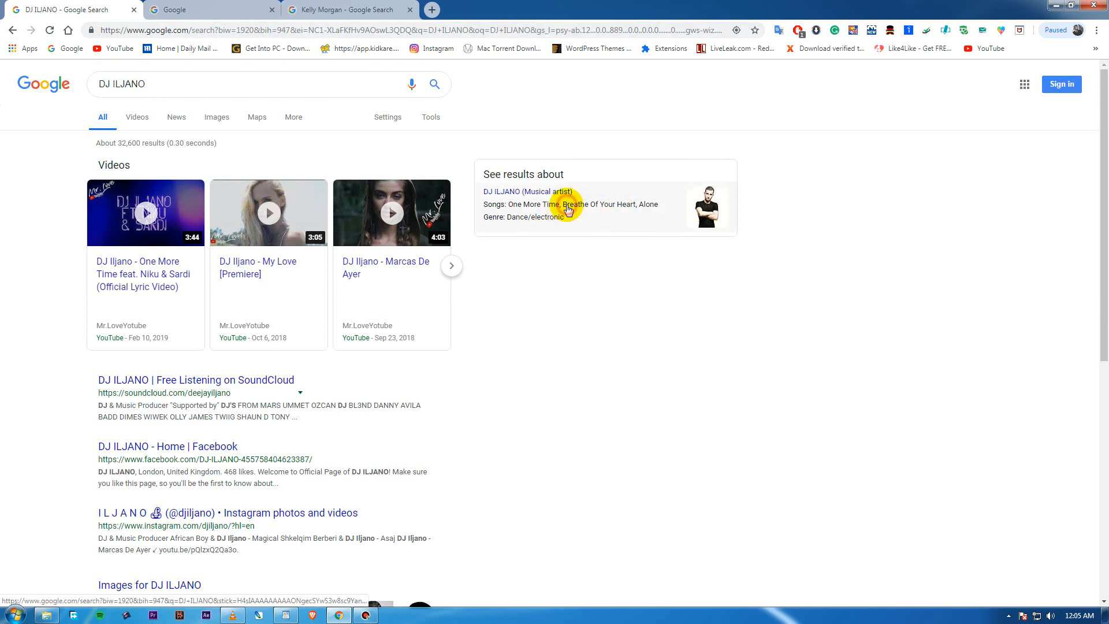
# - Open the DJ ILJANO (Musical artist) result under See results about
pyautogui.click(568, 209)
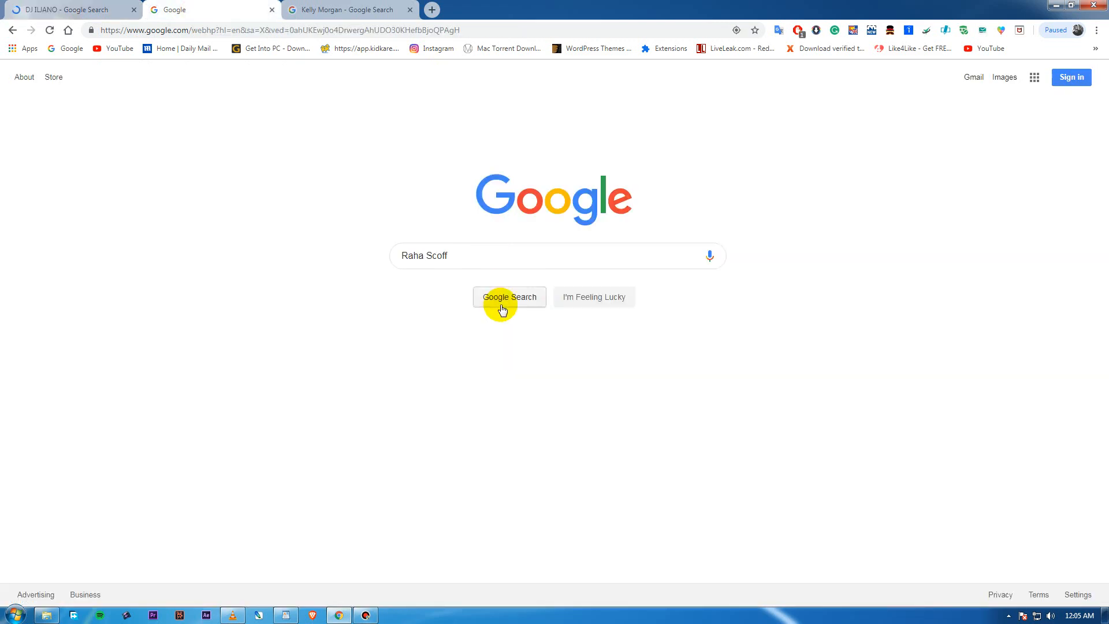
pyautogui.moveTo(440, 290)
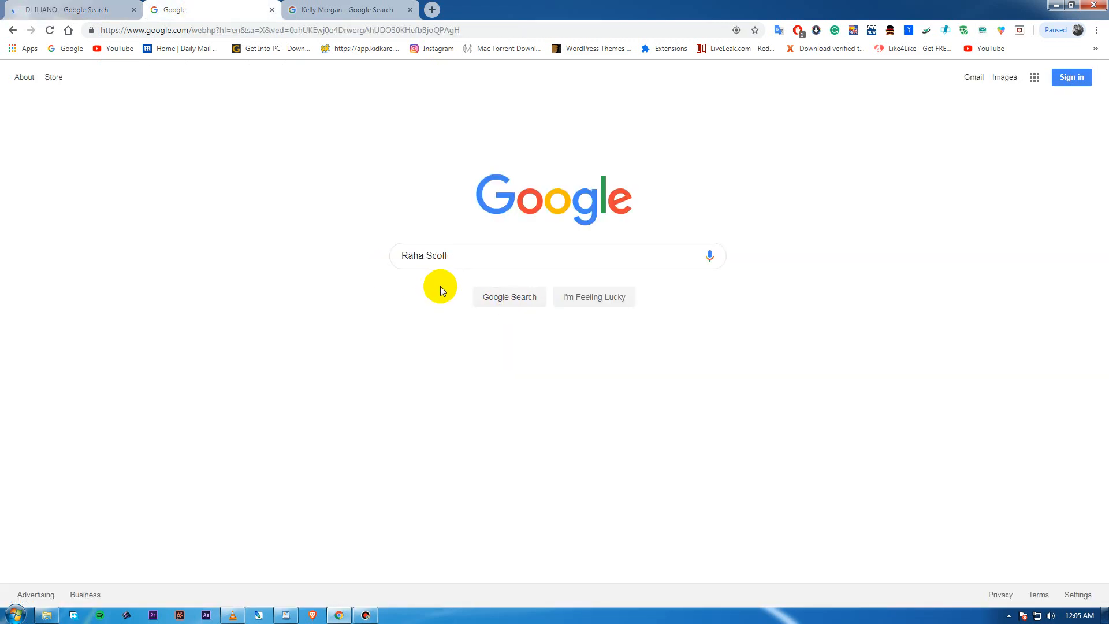
# - Search for Raha Scoff and scroll through its musical artist knowledge panel
pyautogui.click(508, 296)
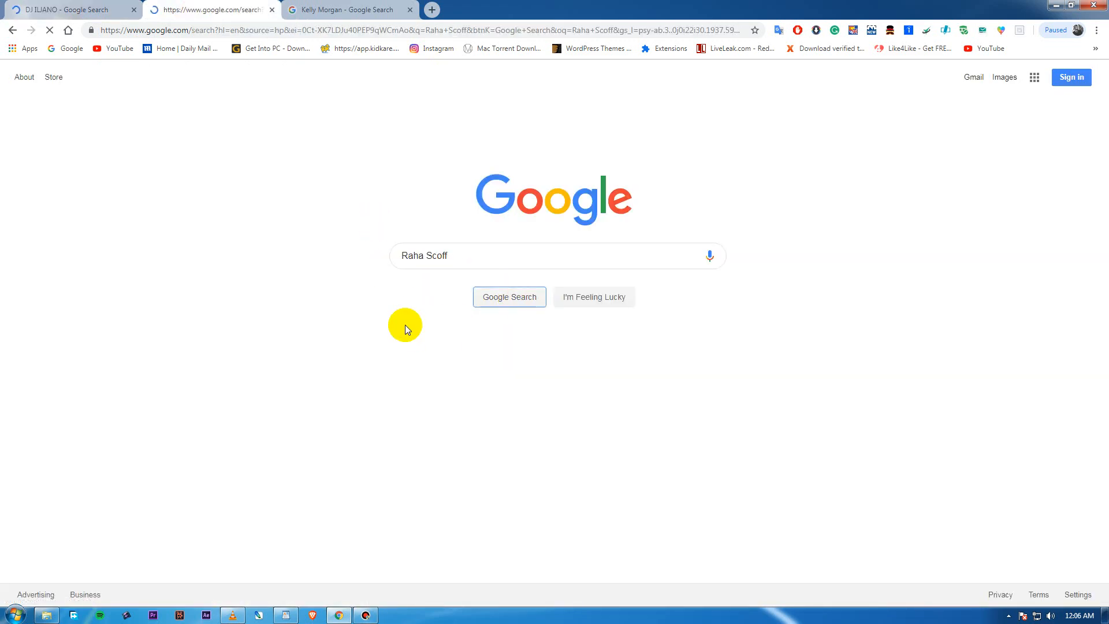
pyautogui.click(509, 296)
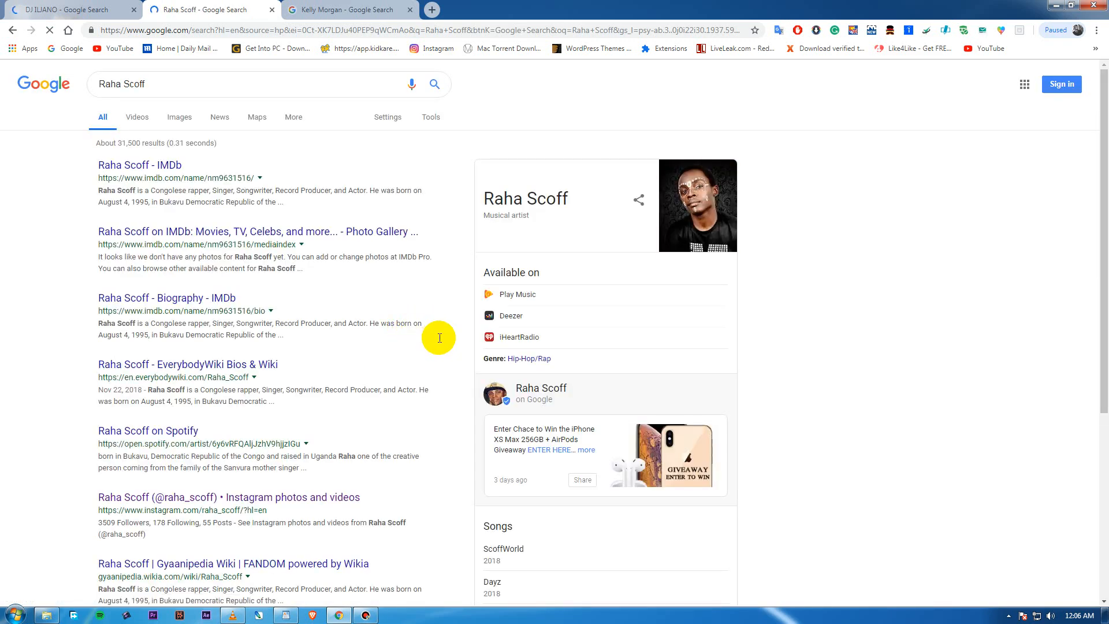
pyautogui.scroll(-3)
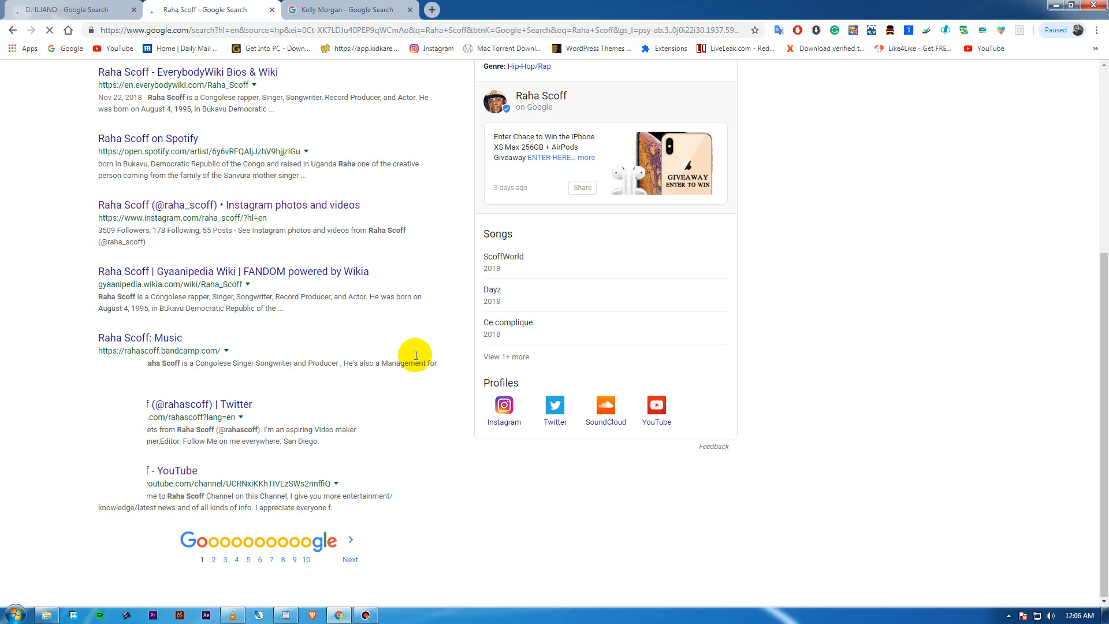
pyautogui.moveTo(870, 413)
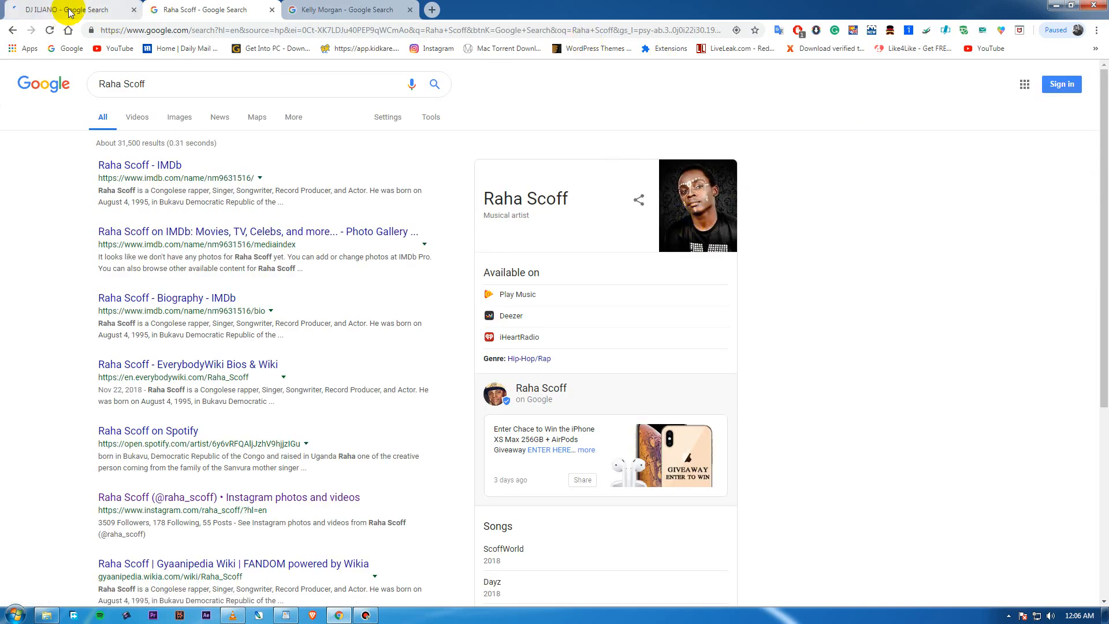
pyautogui.click(70, 9)
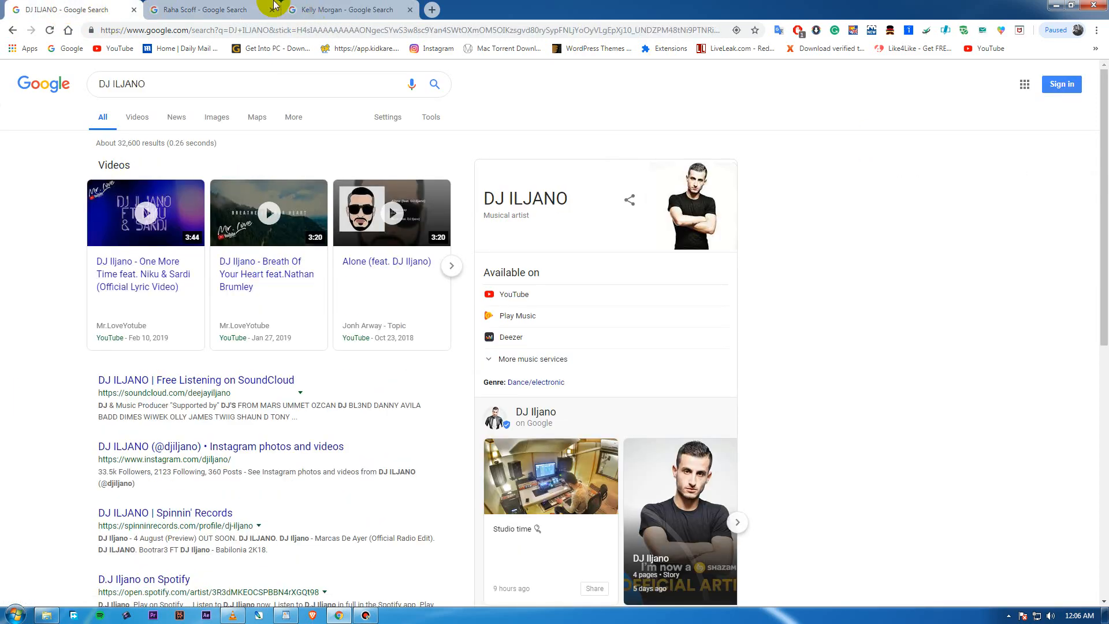
pyautogui.click(198, 9)
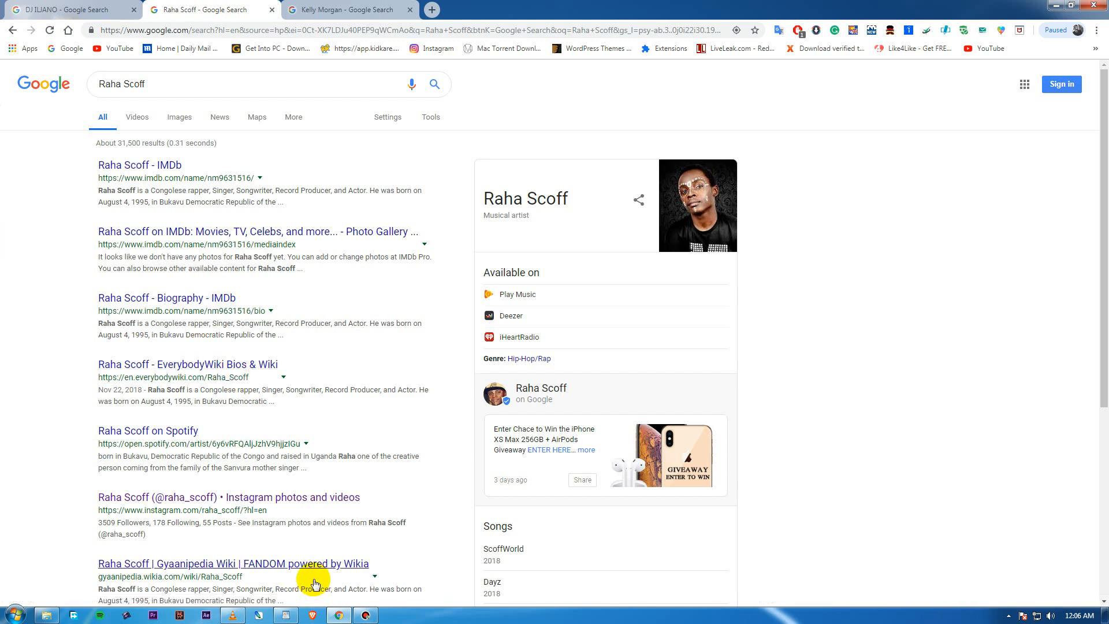
pyautogui.moveTo(387, 431)
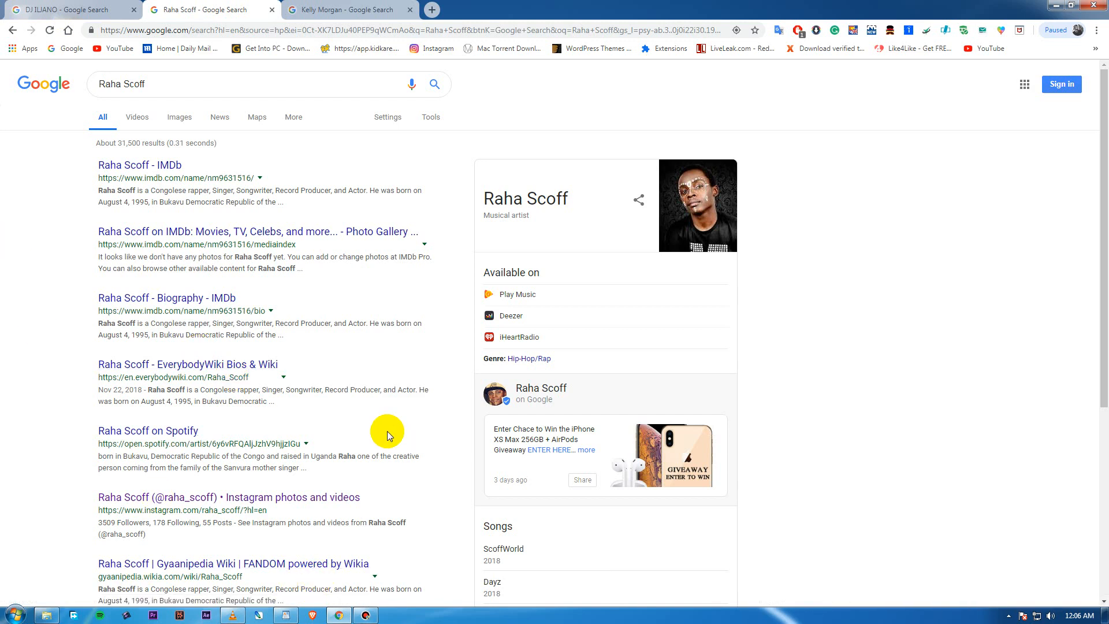